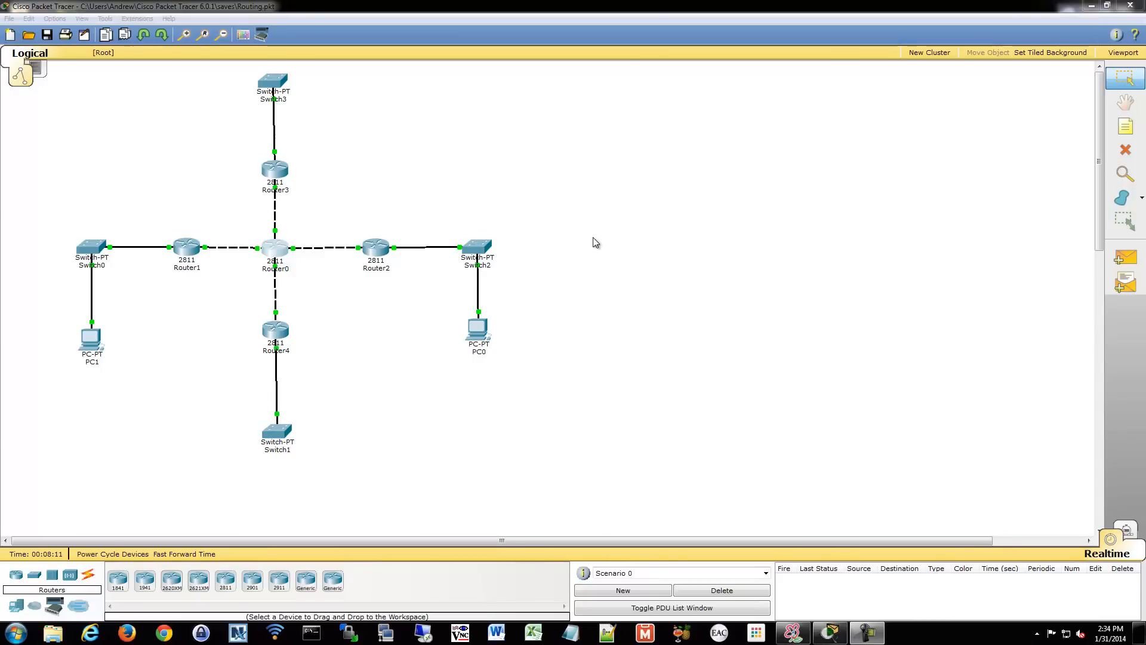
mouse_move(502, 239)
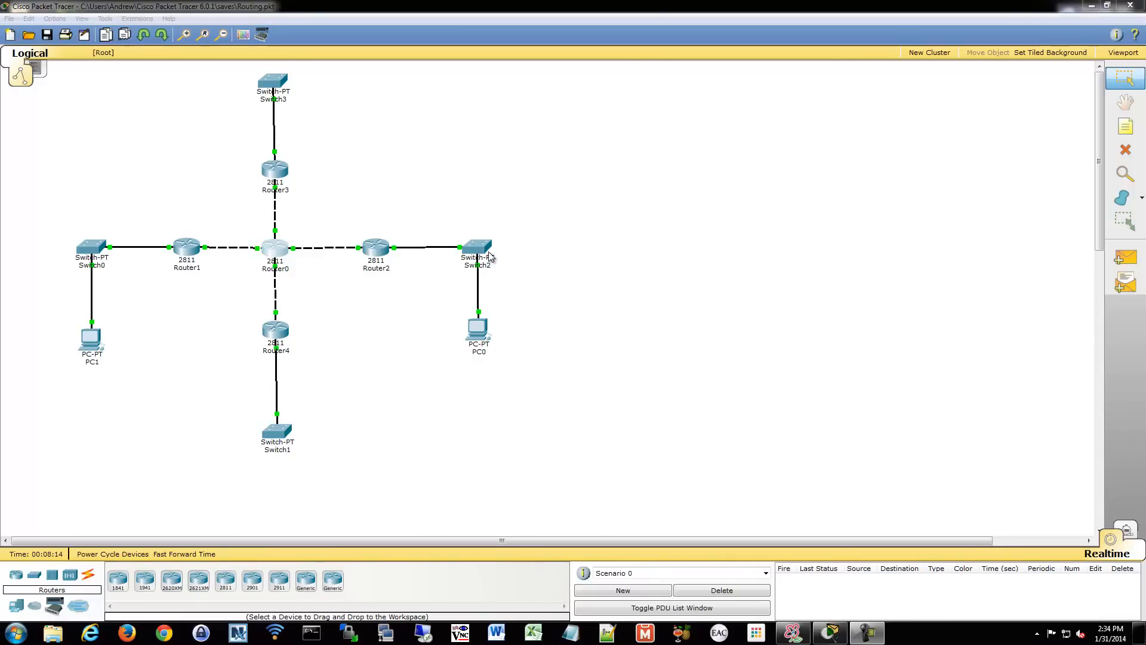
mouse_move(116, 254)
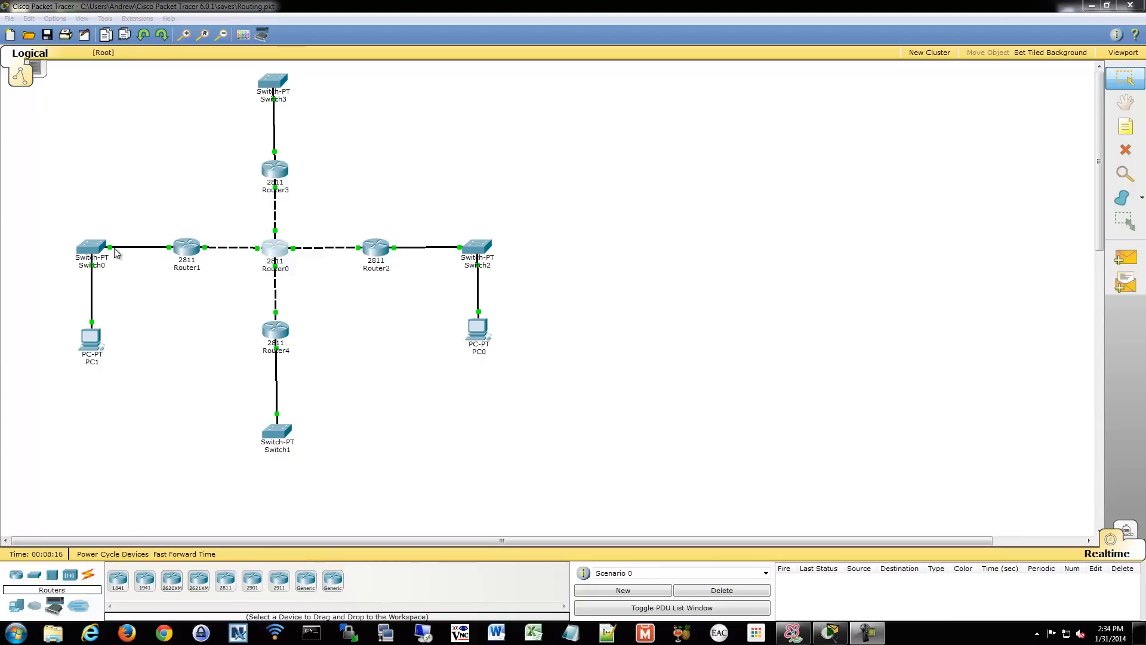
mouse_move(434, 369)
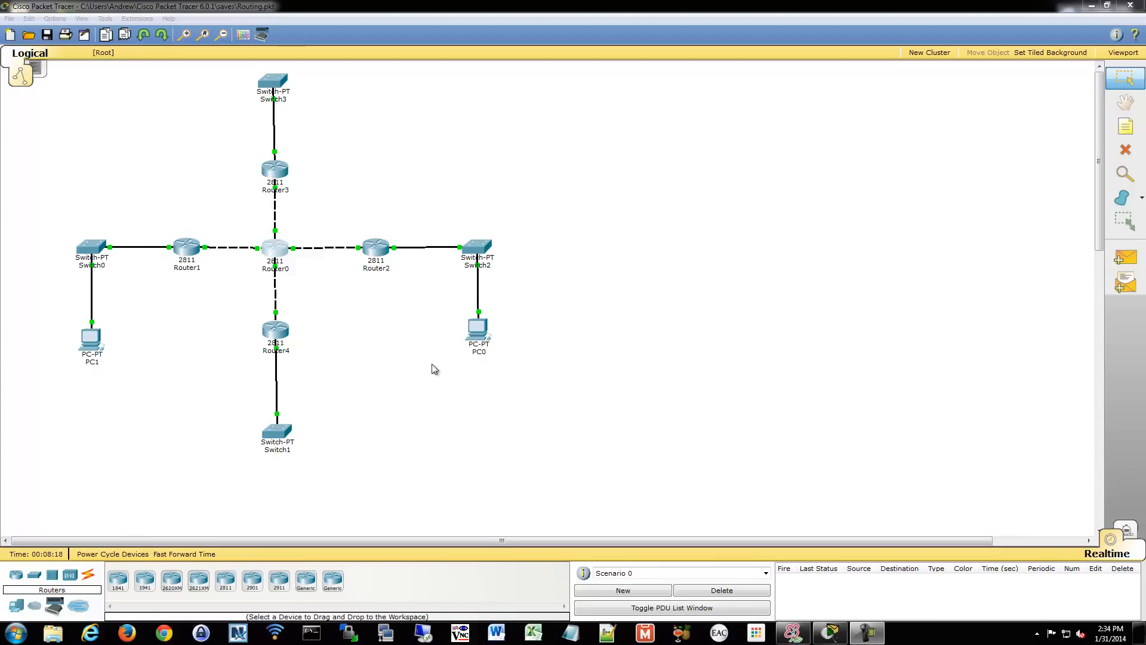
mouse_move(253, 233)
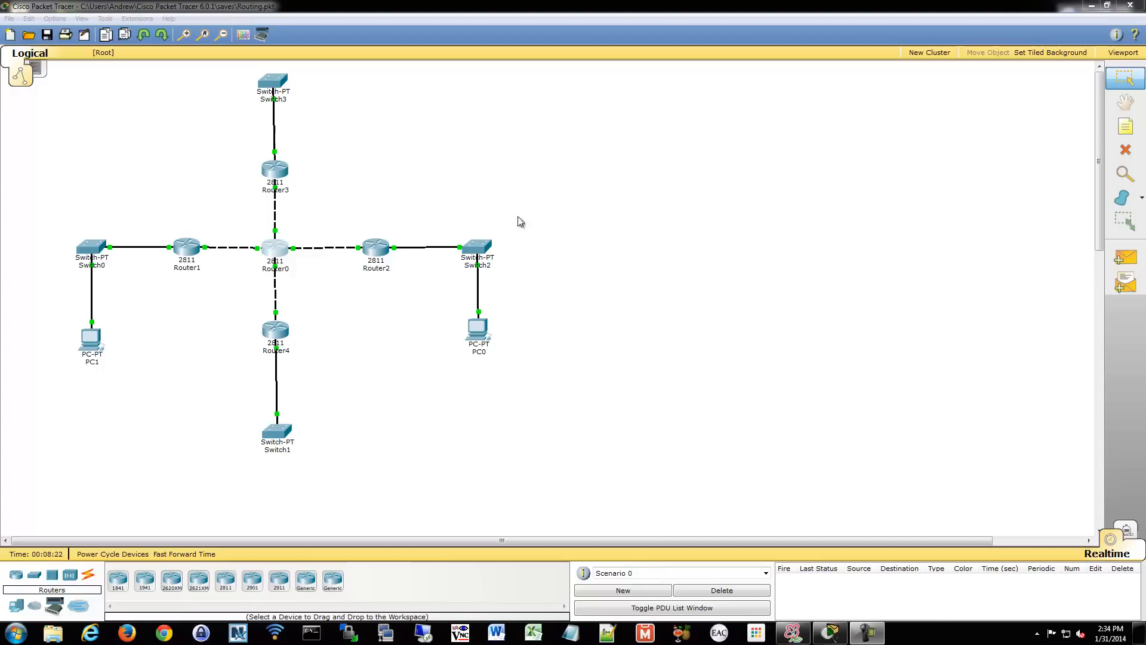
mouse_move(526, 396)
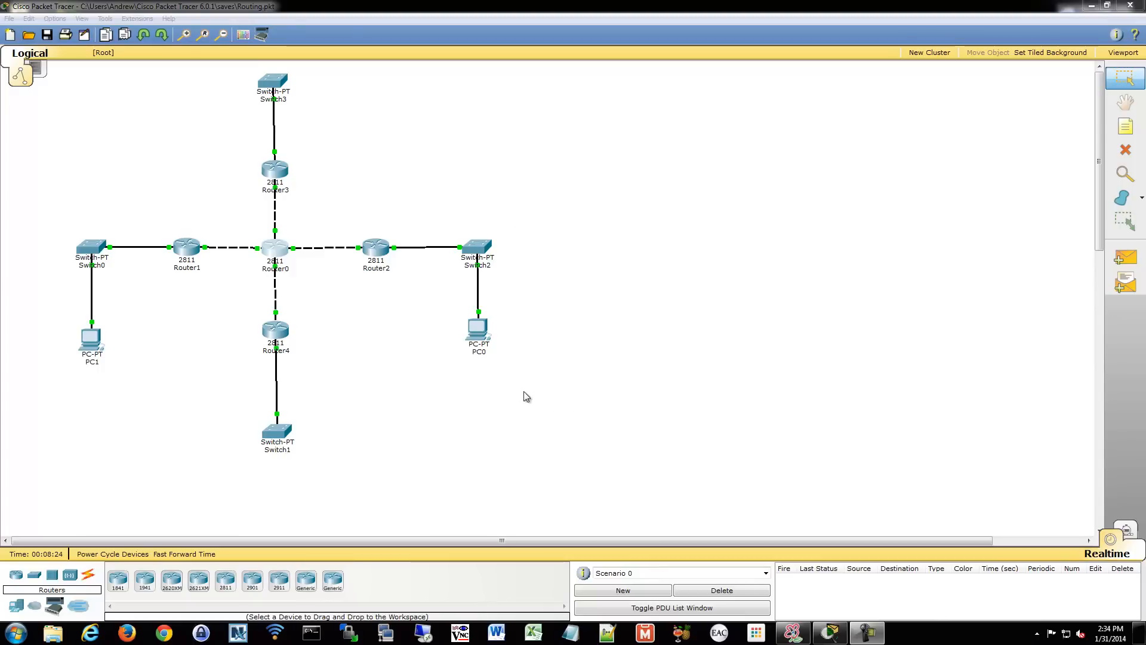
mouse_move(9, 287)
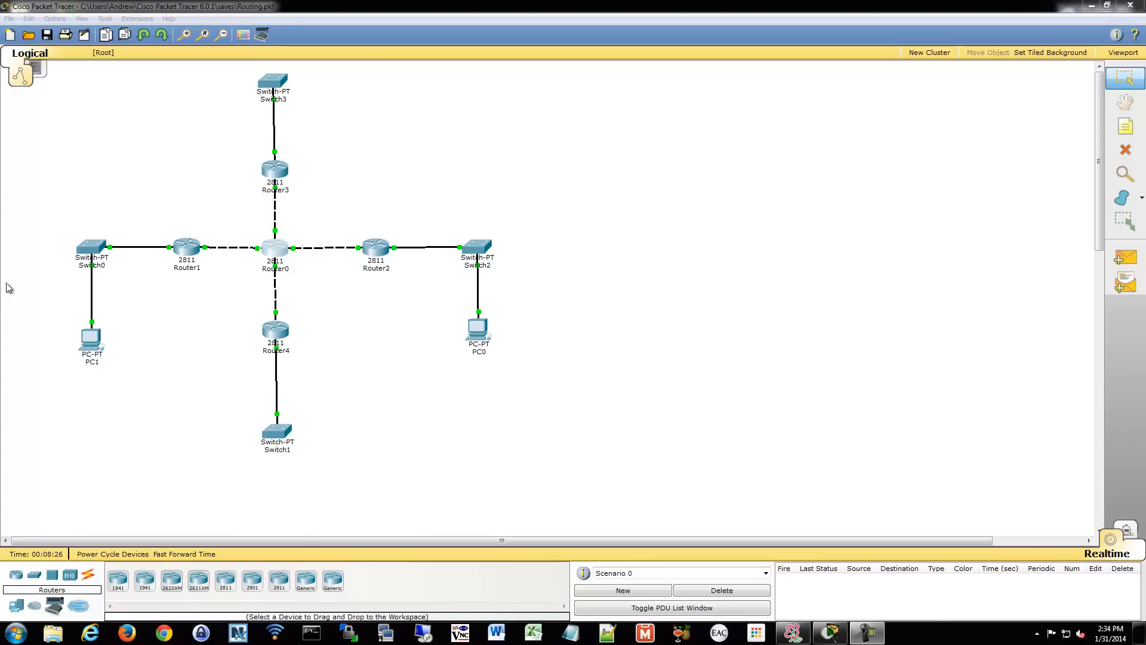
mouse_move(333, 510)
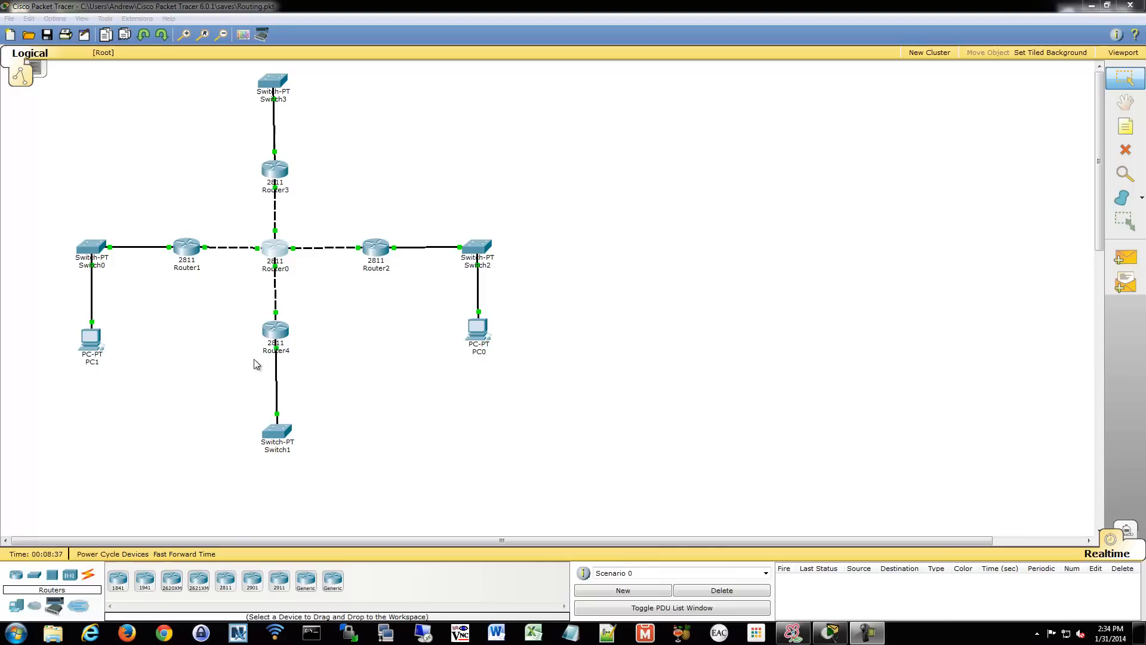
mouse_move(210, 244)
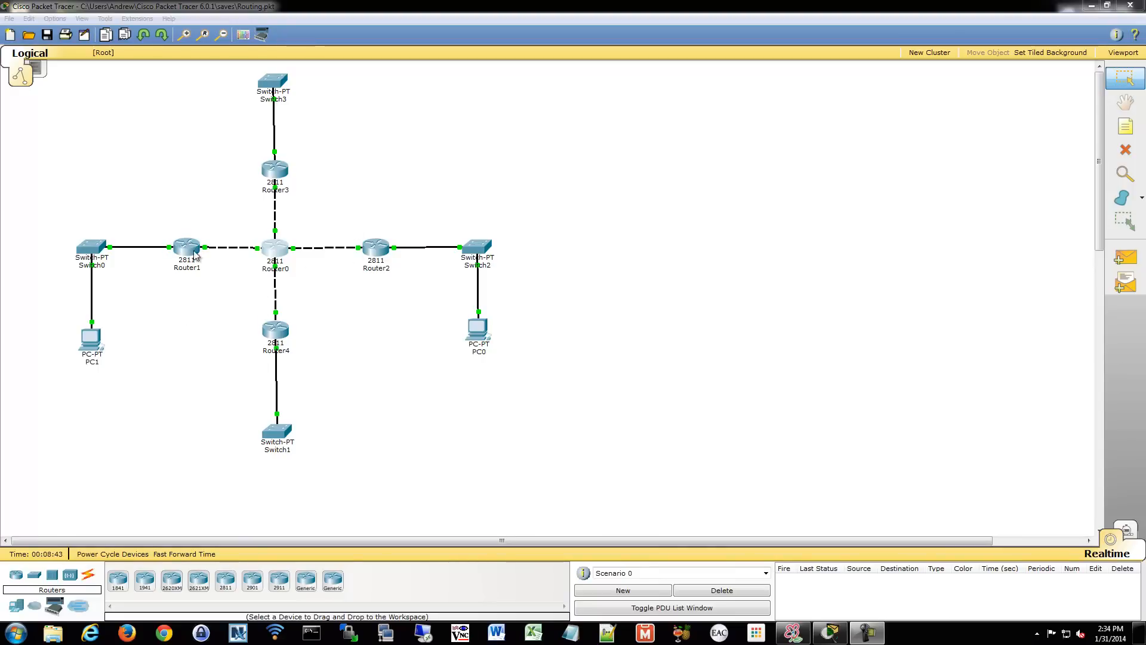
On Router1 start OSPF process 1 and advertise 192.168.4.0 0.0.0.255 in area 1.
left_click(186, 247)
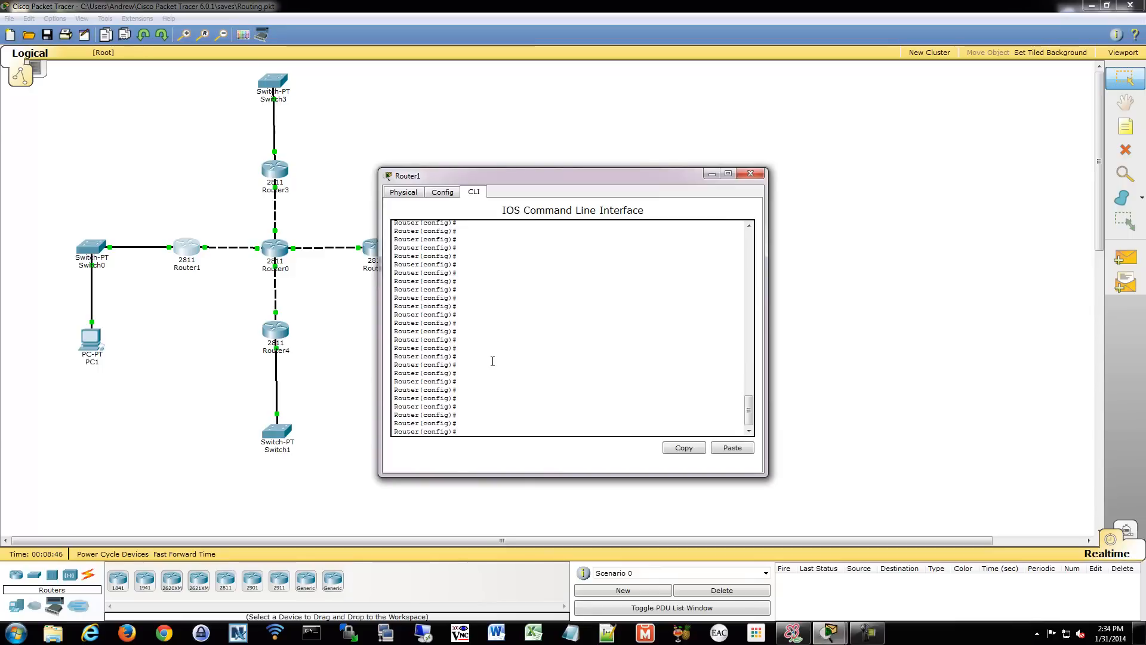
type("router ospf 1")
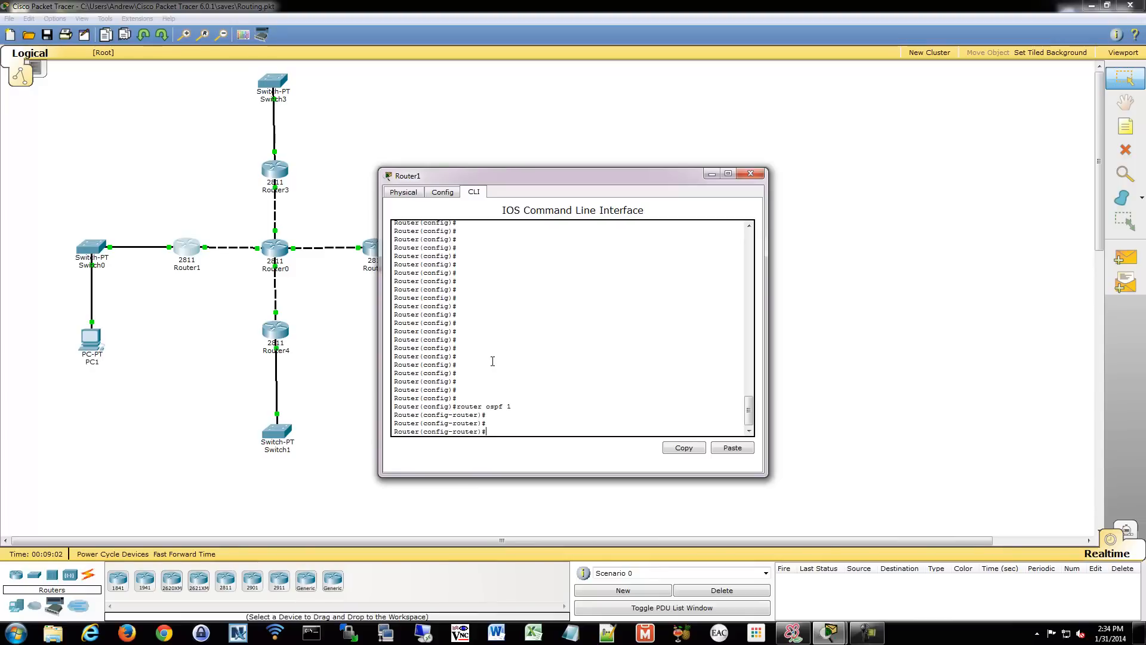
type("network")
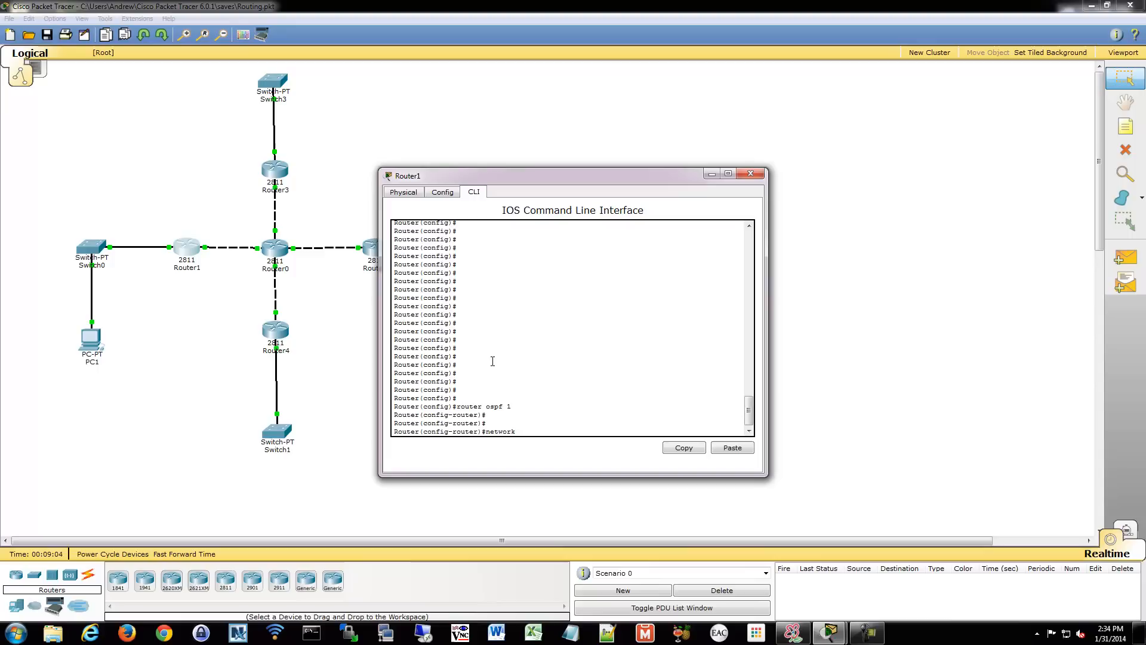
mouse_move(116, 252)
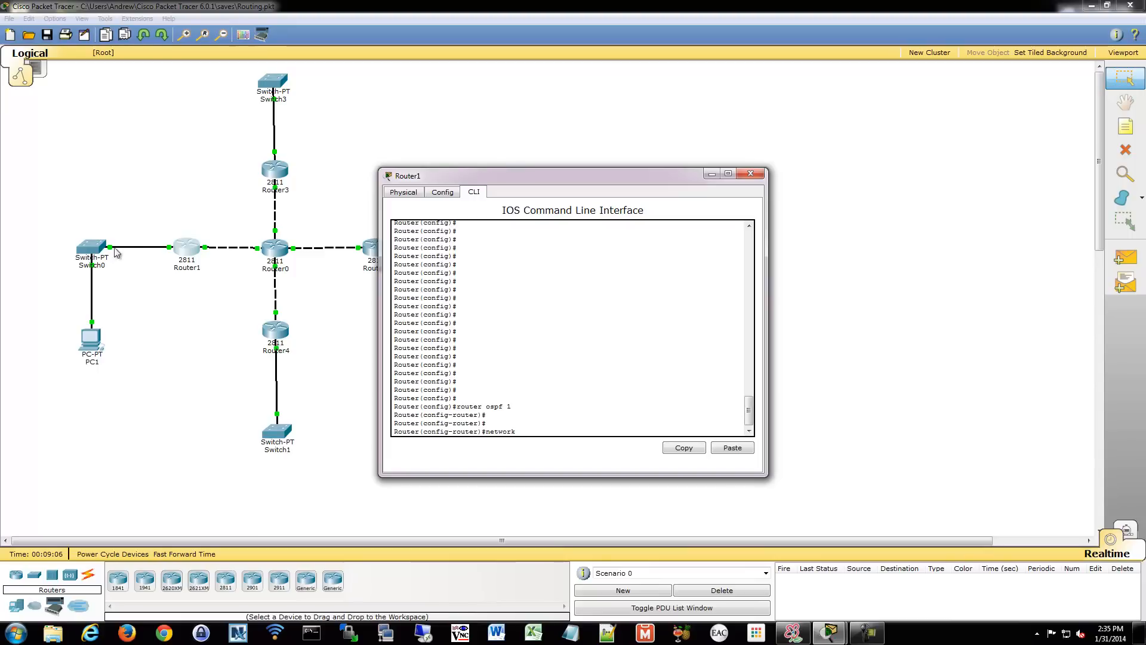
type("192.16")
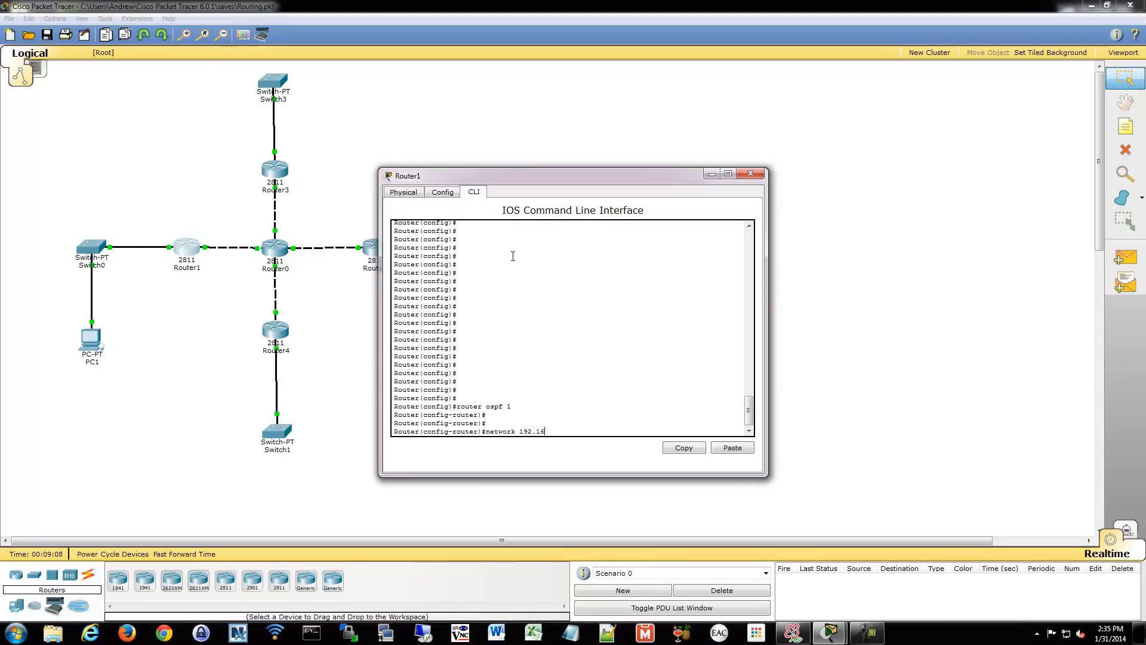
type("8.4.0 0.0.0.255 area 1")
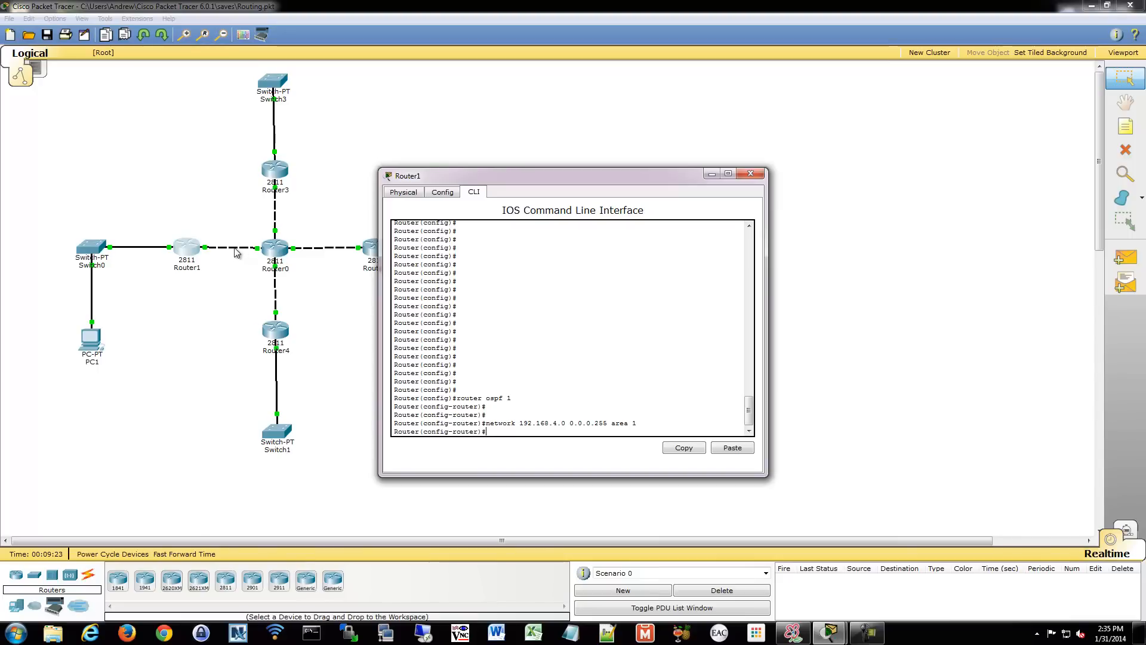
mouse_move(253, 253)
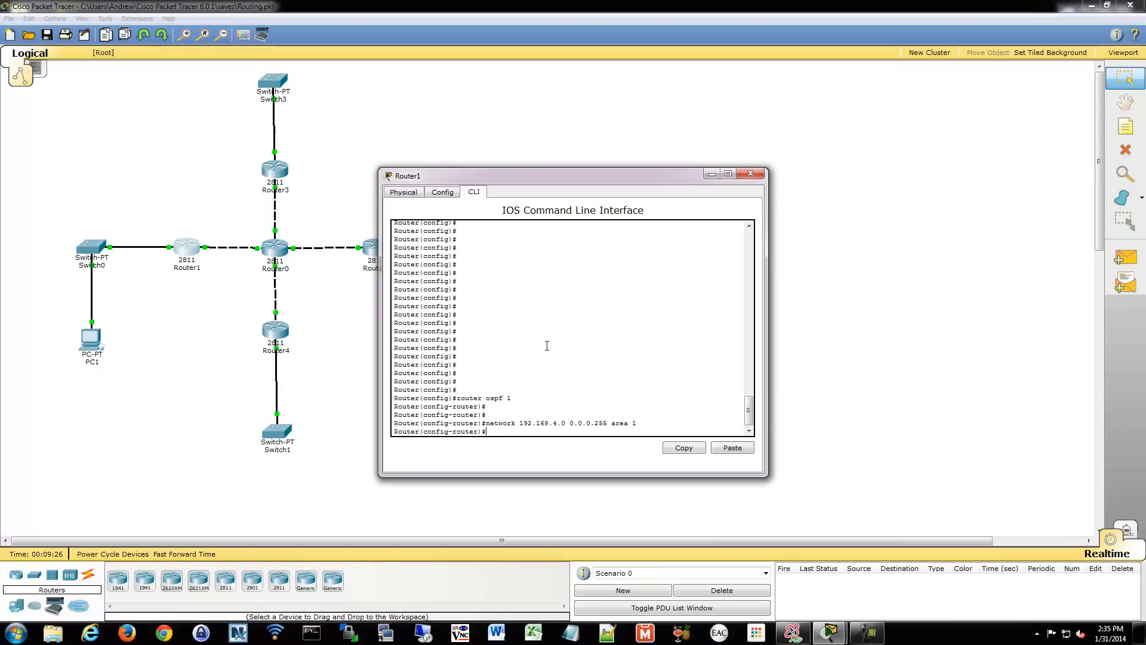
Add Router1's 10.0.0.12 0.0.0.3 link to OSPF area 1.
type("network 10.0.0.12")
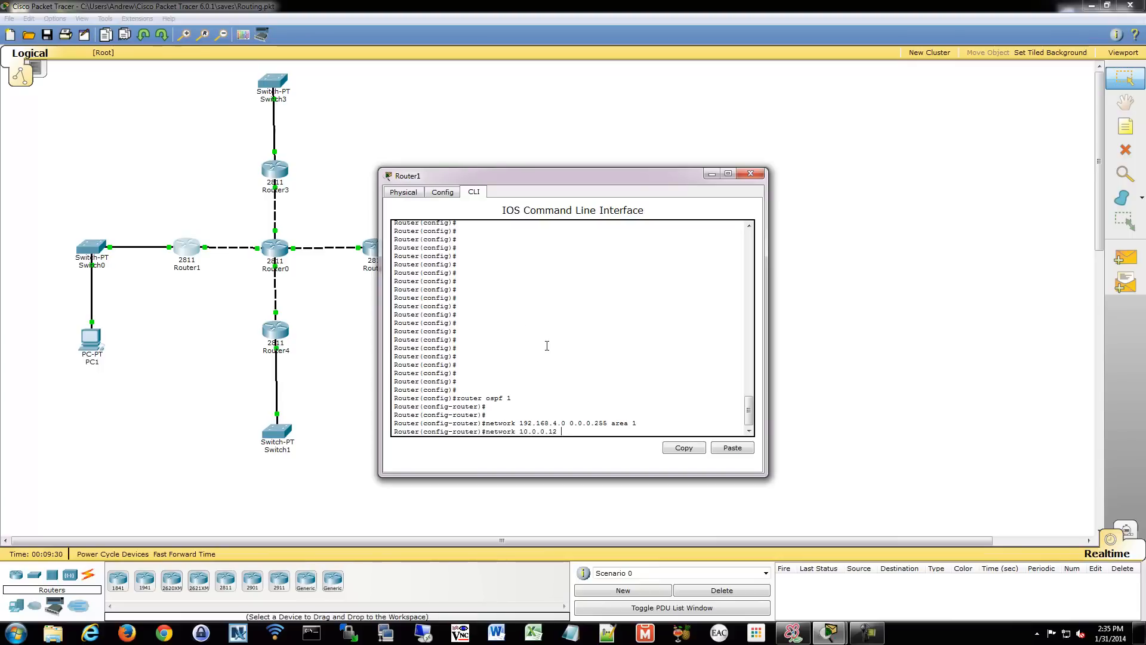
type("0.0.0.")
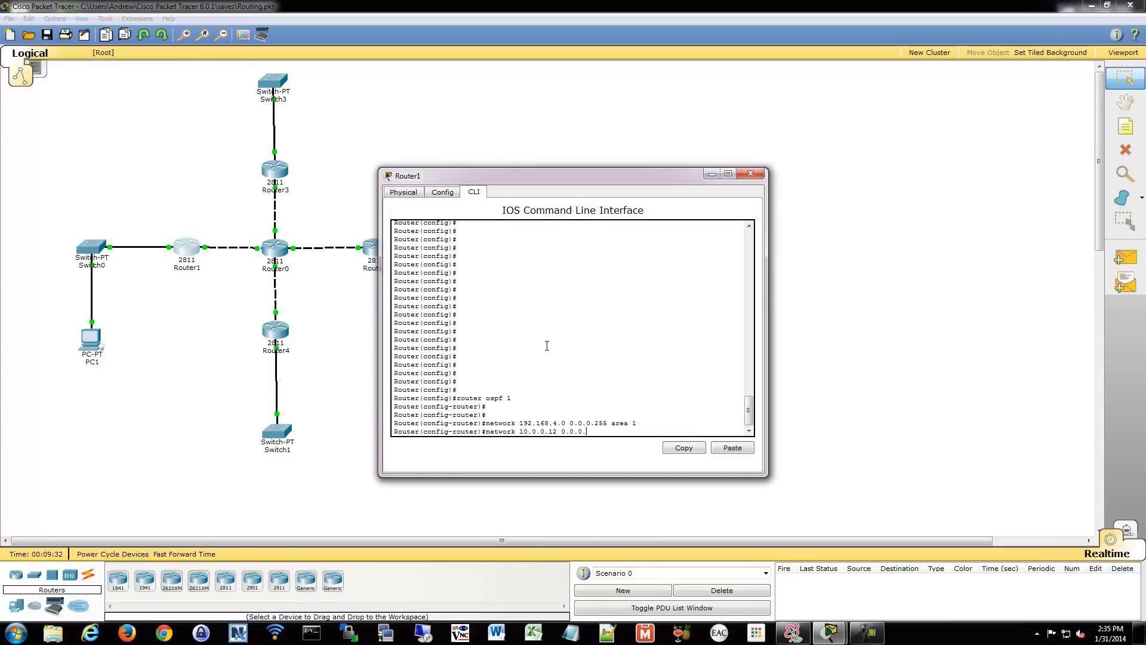
type("3")
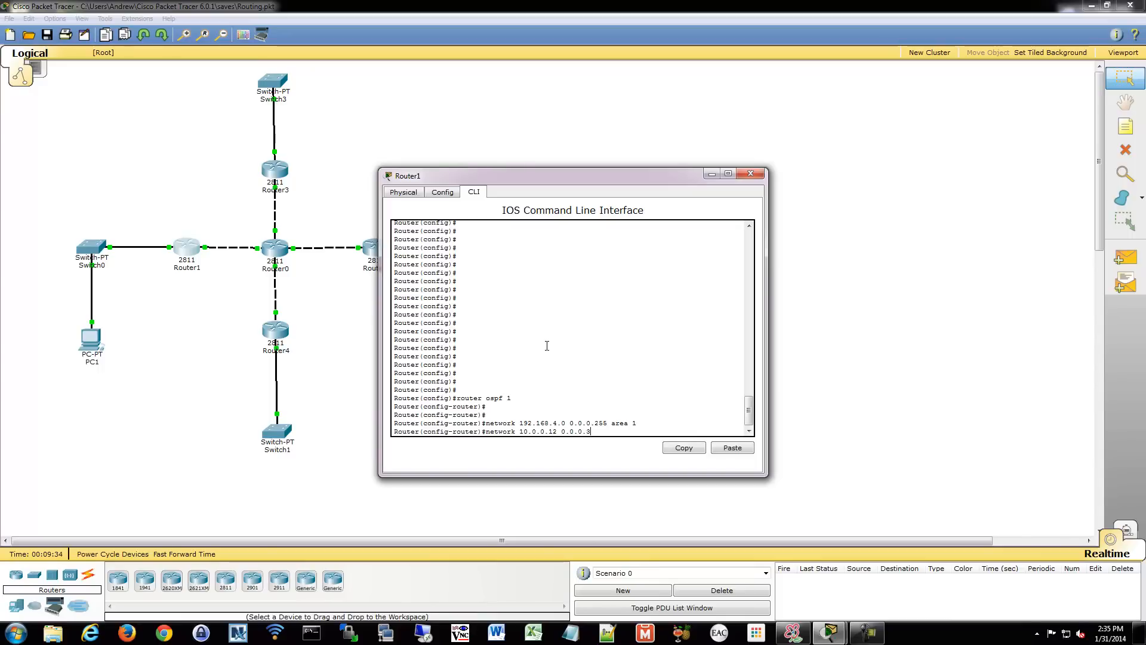
type("a")
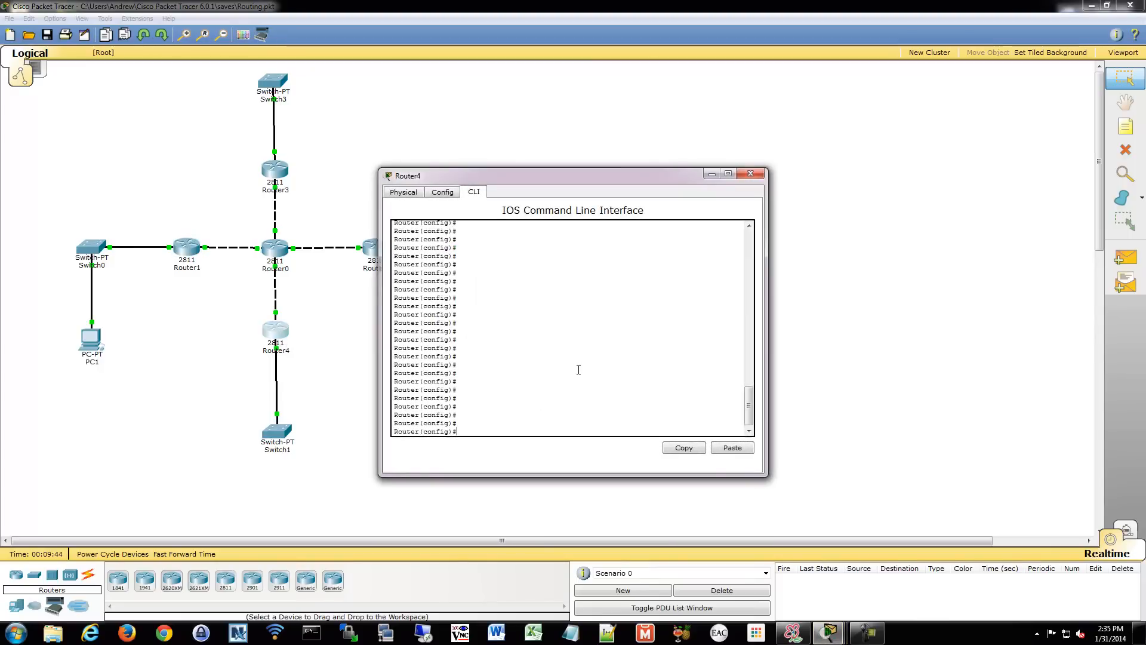
On Router4 run OSPF 1 advertising 192.168.3.0/24 and the 10.0.0.8/30 link in area 1.
type("router ospf 1")
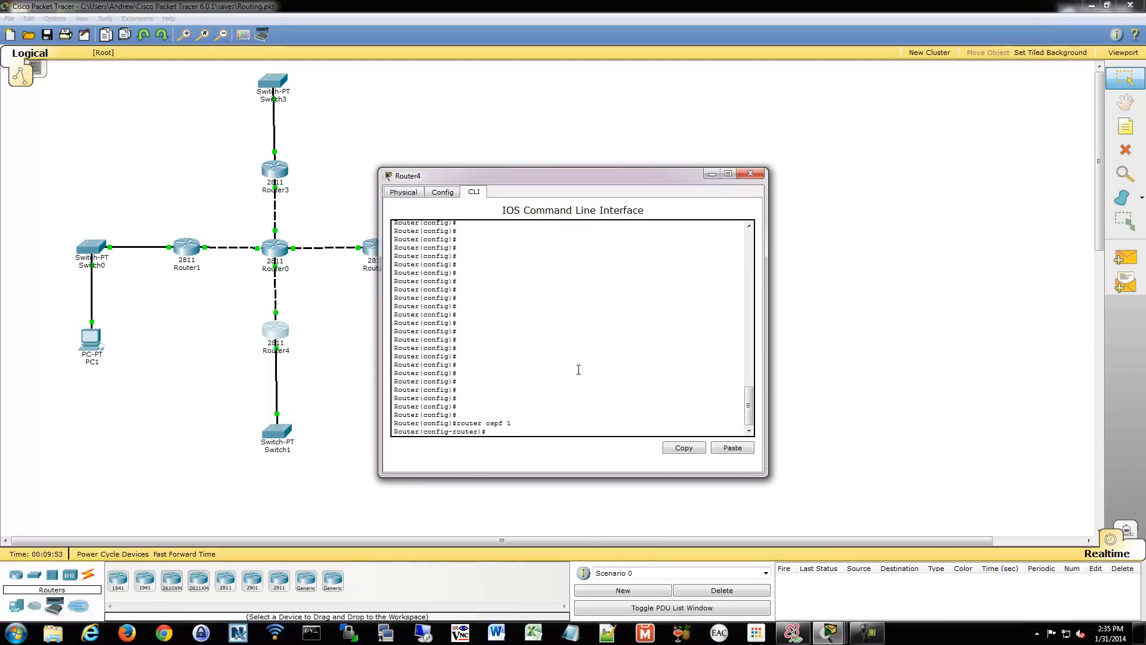
type("network 192.168.3.0 0.0.0.255 area")
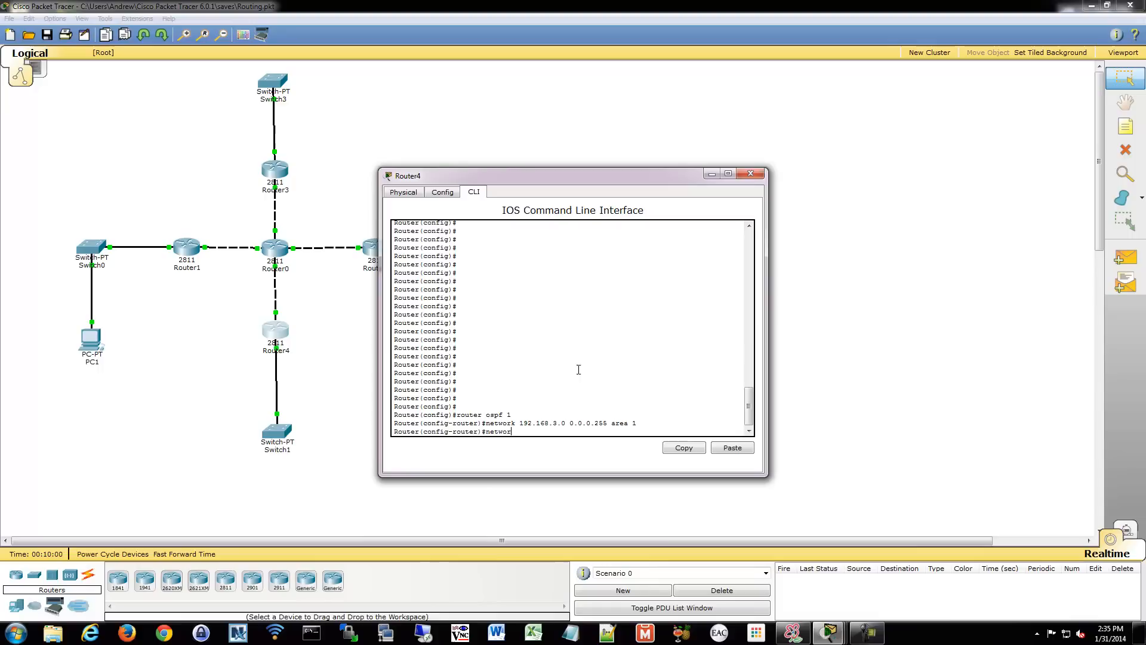
type("10.0.0.8 0.0.03")
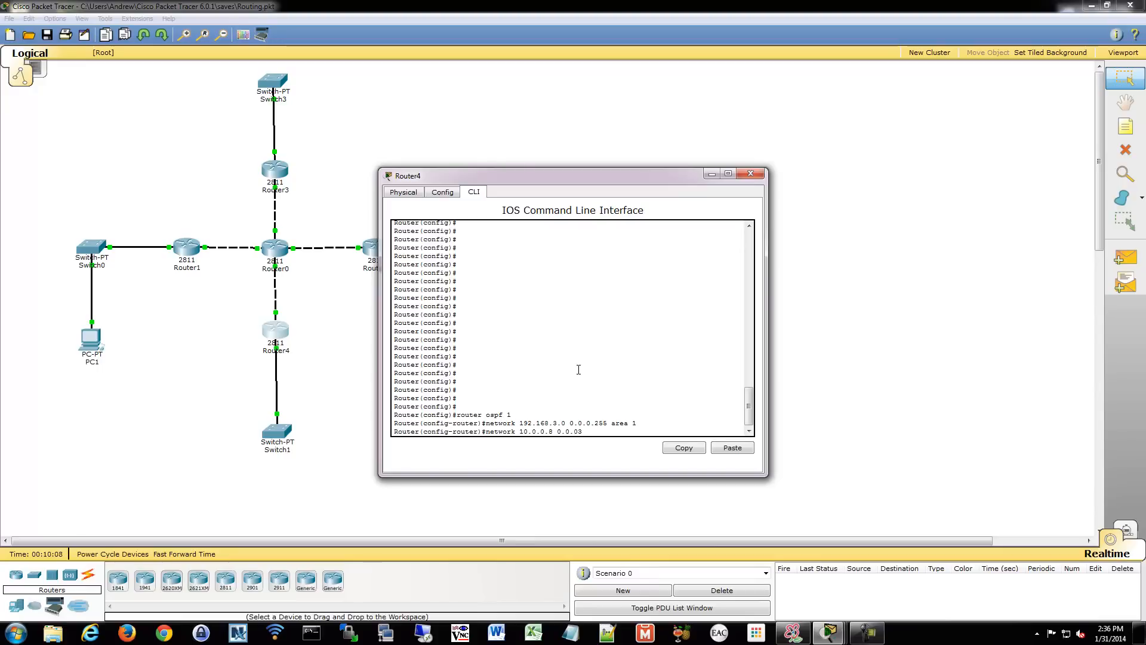
type("area 1")
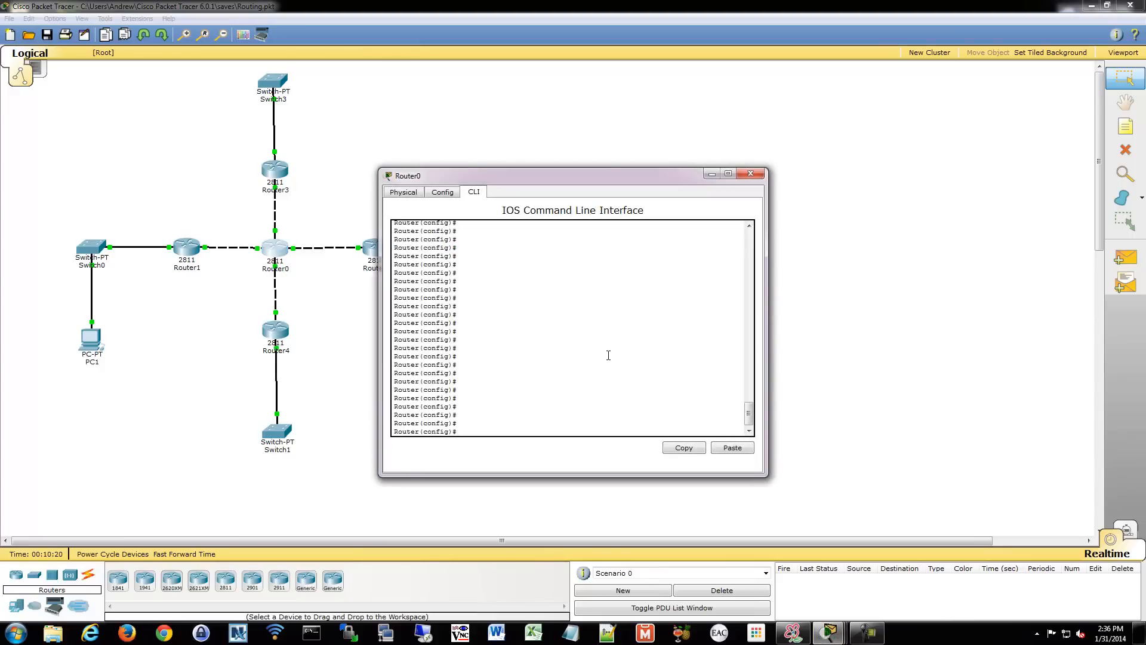
On Router0 start OSPF 1 with networks 10.0.0.12 and 10.0.0.8 (wildcard 0.0.0.3) in area 1.
type("router ospf 1")
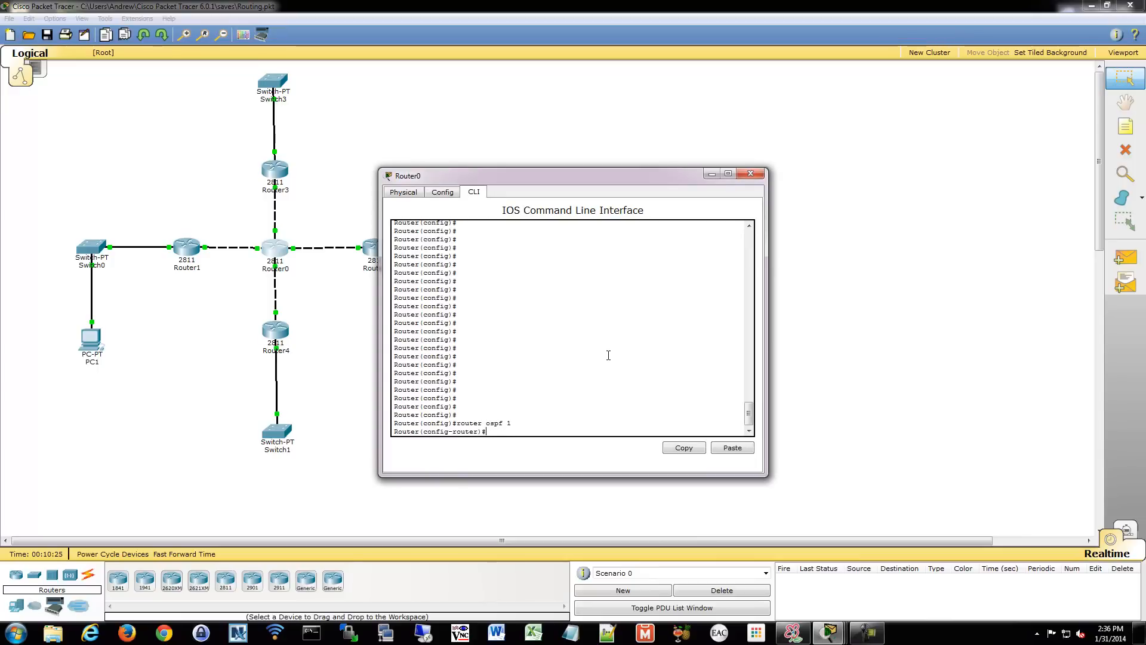
type("network")
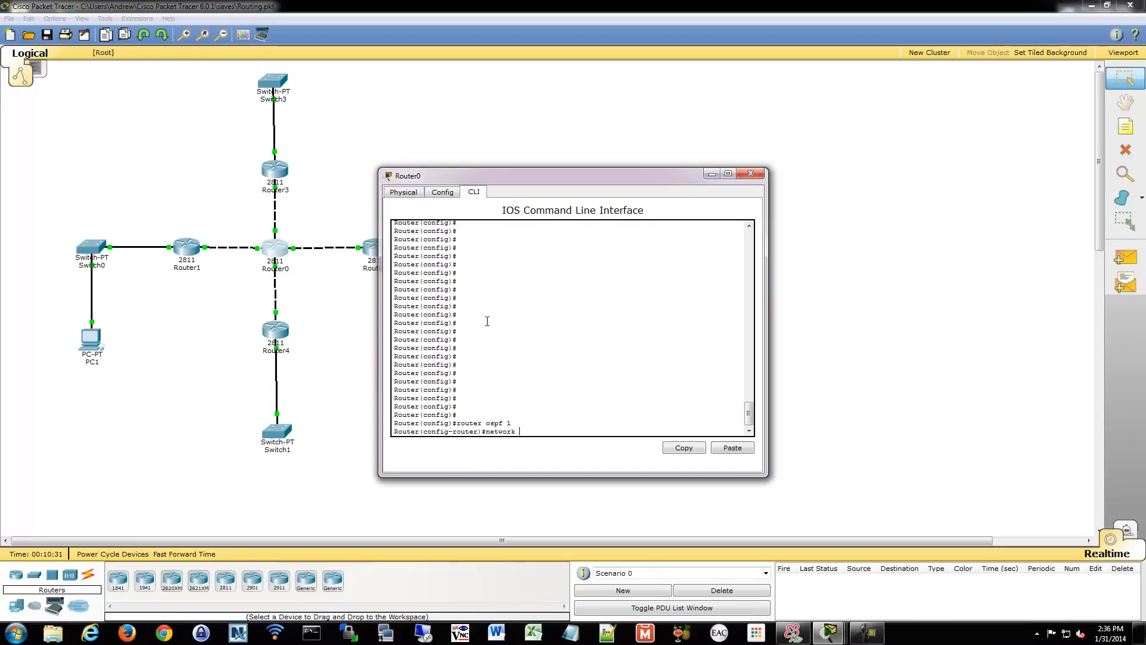
type("10.0.0")
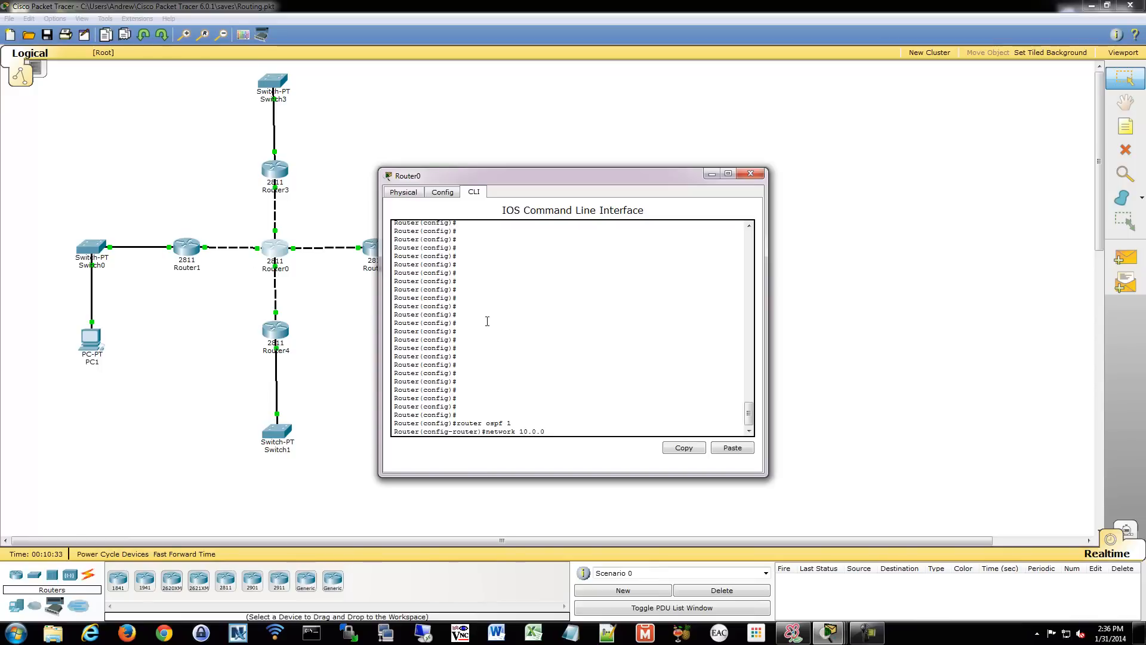
type(".12 0.0.0.3 area 1")
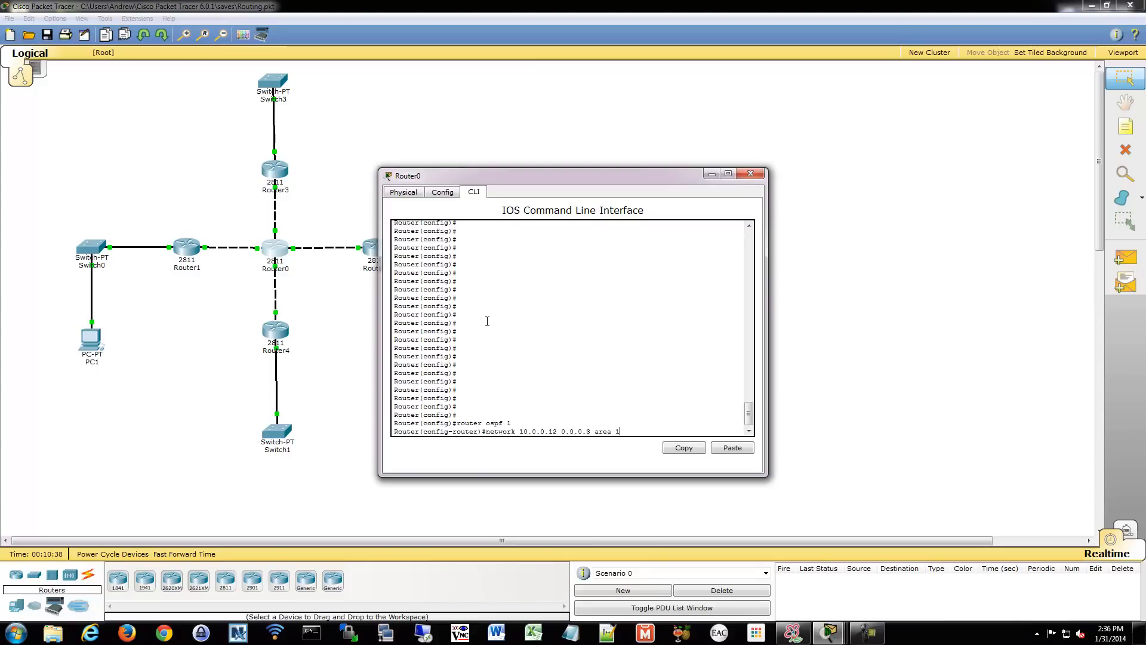
key("enter")
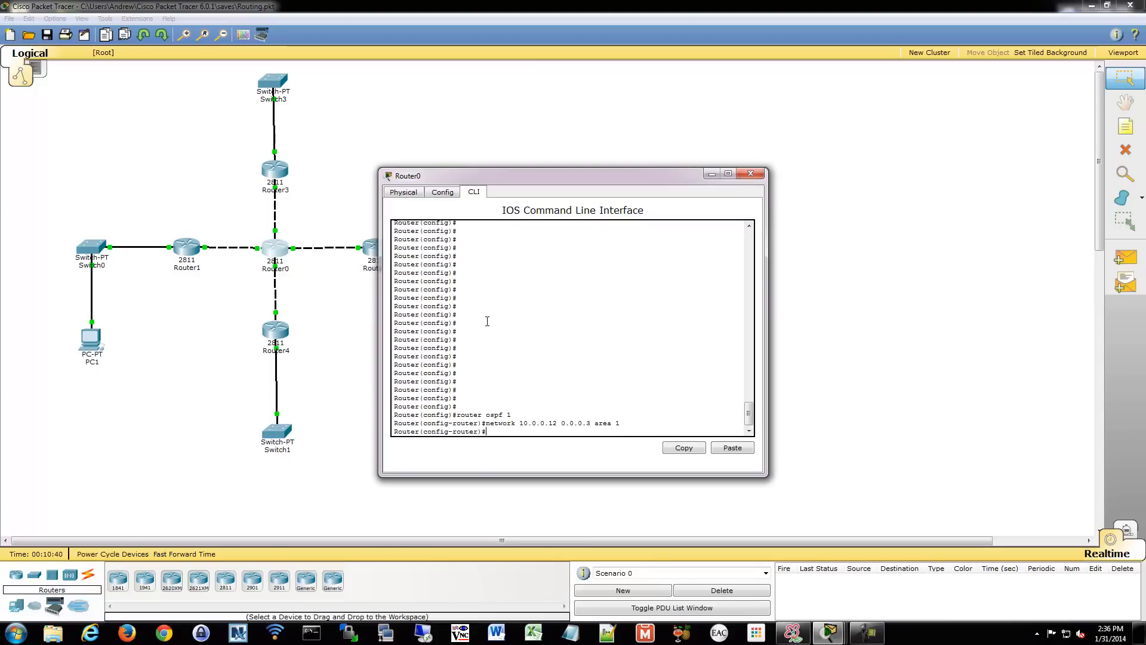
type("network 10.0")
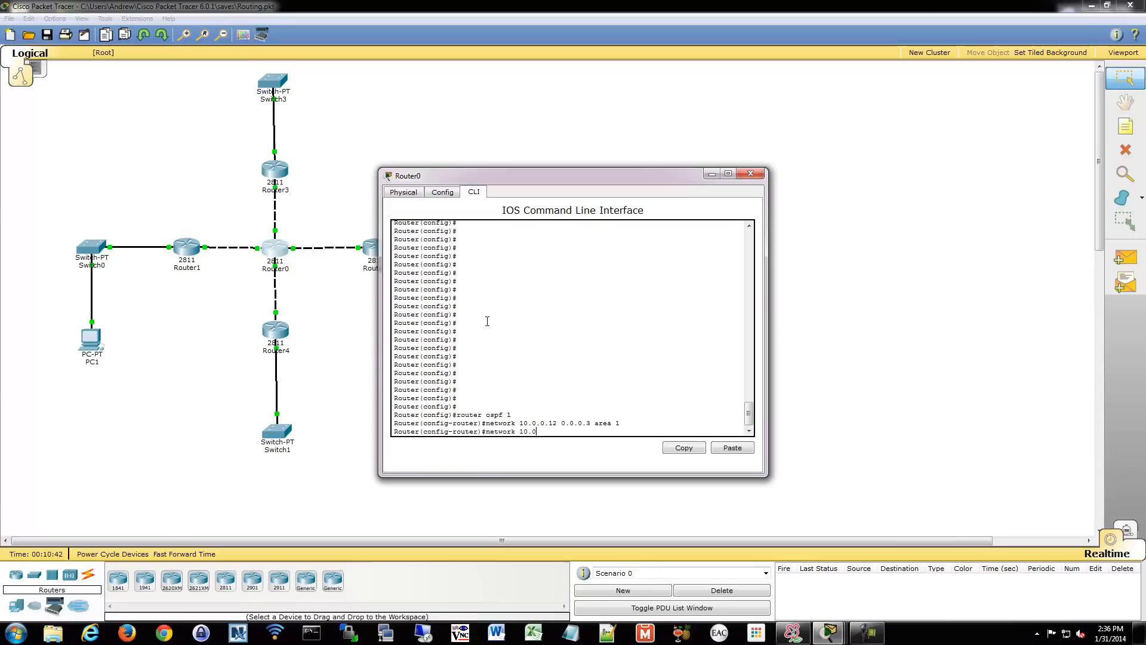
type(".0.8 0.0.0.3 area 1")
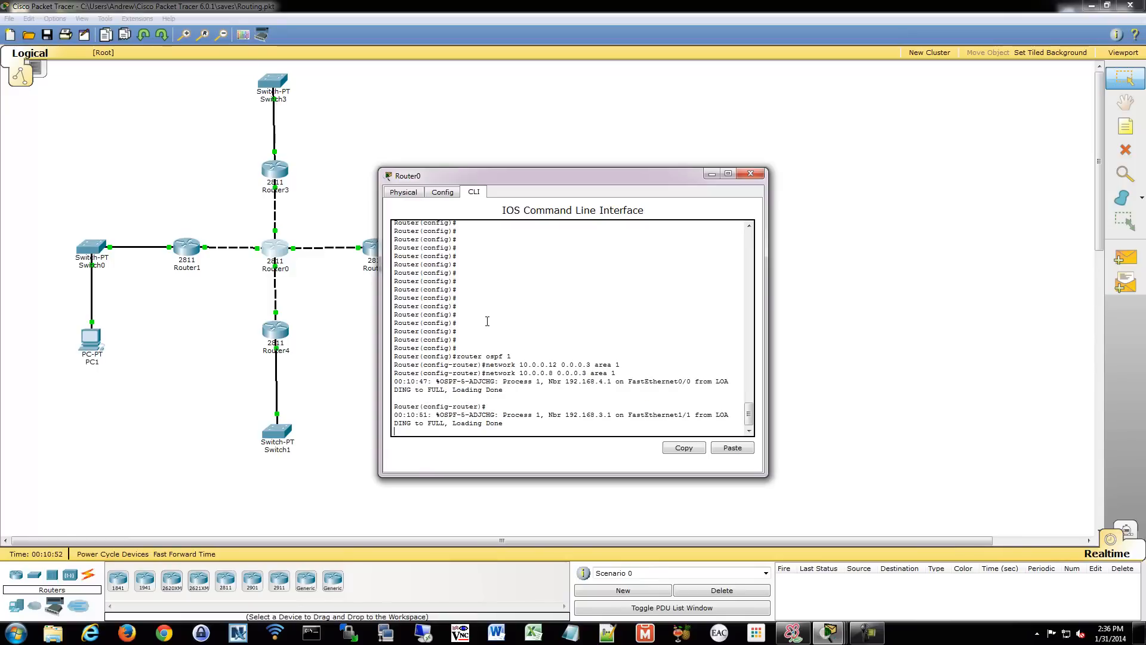
Show Router0's routing table with OSPF routes to 192.168.3.0 and 192.168.4.0, then its protocol summary.
type("do sh ip route")
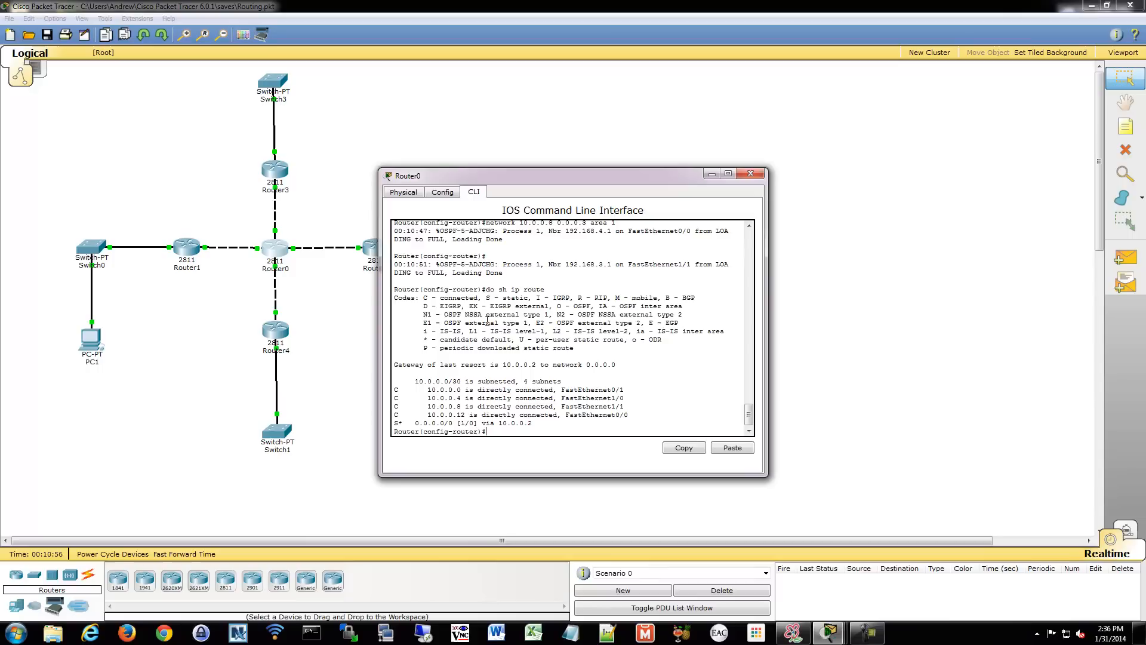
type("do sh ip route")
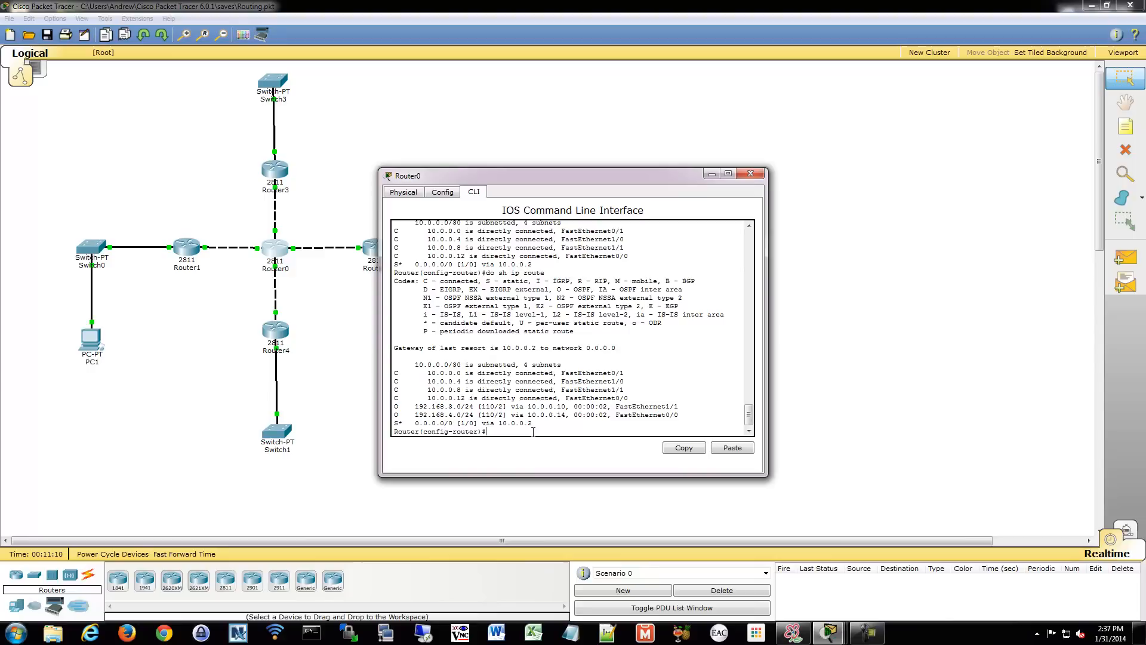
type("do sh ip proto")
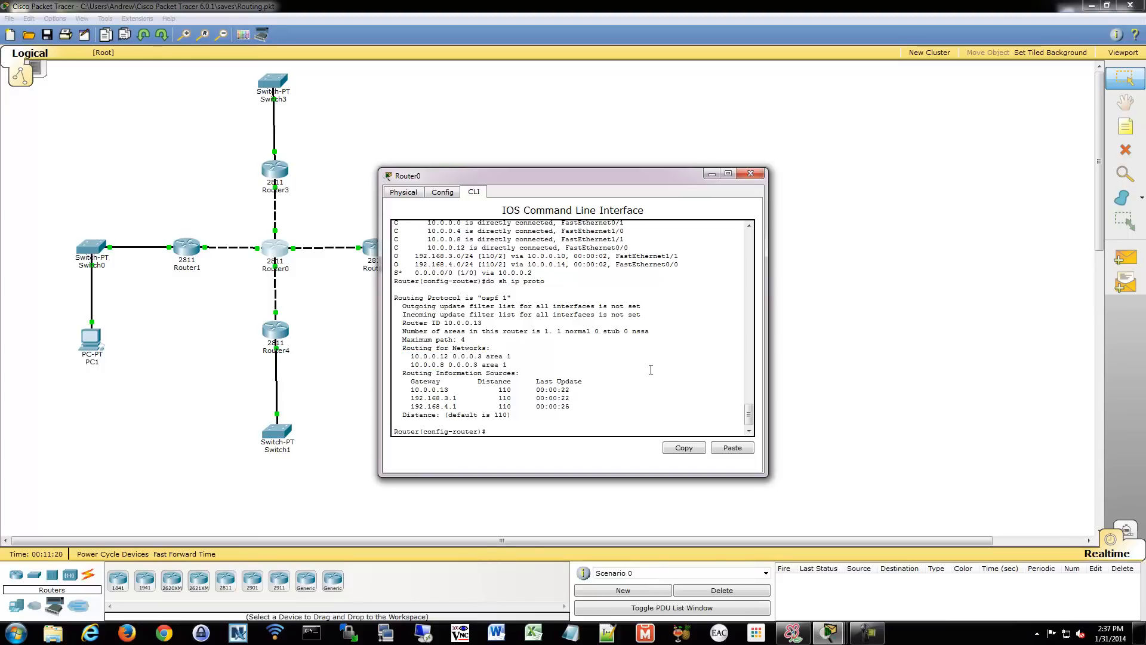
mouse_move(317, 296)
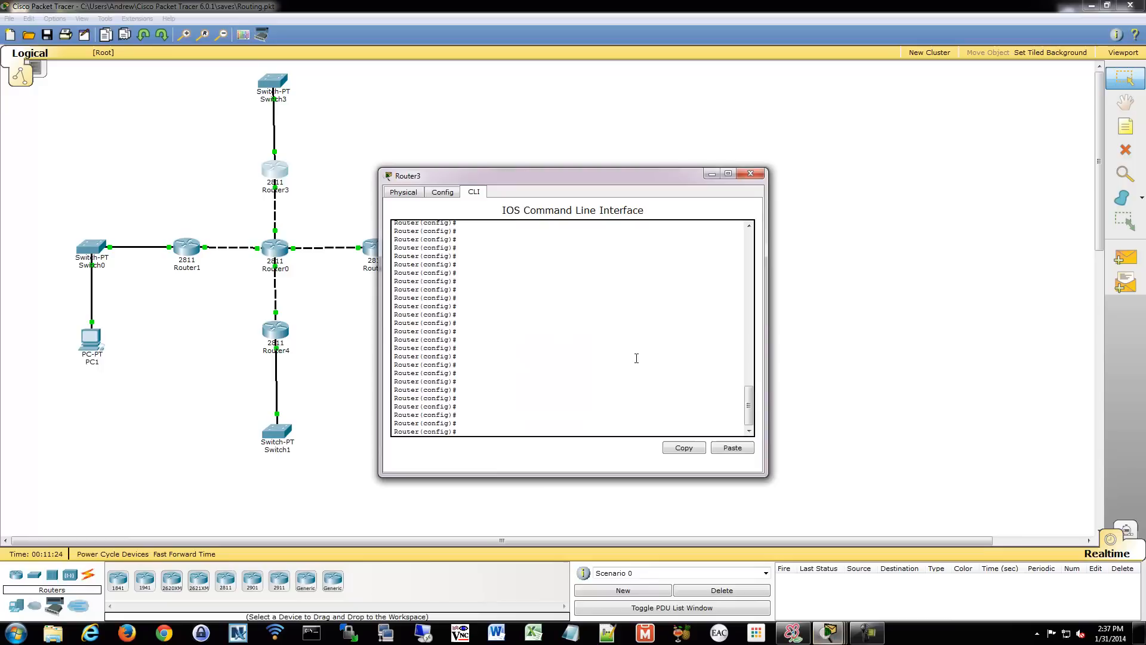
On Router3 start OSPF 1 advertising 192.168.1.0/24 in area 0 and begin adding network 10.0.0.0.
type("router")
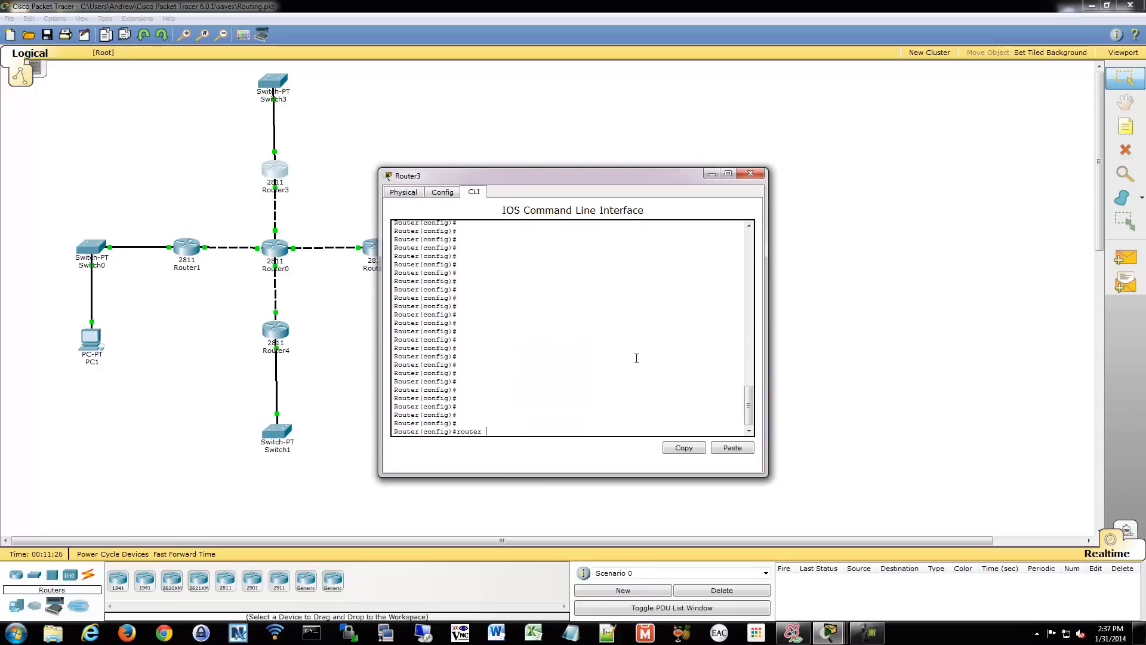
type("ospf 1")
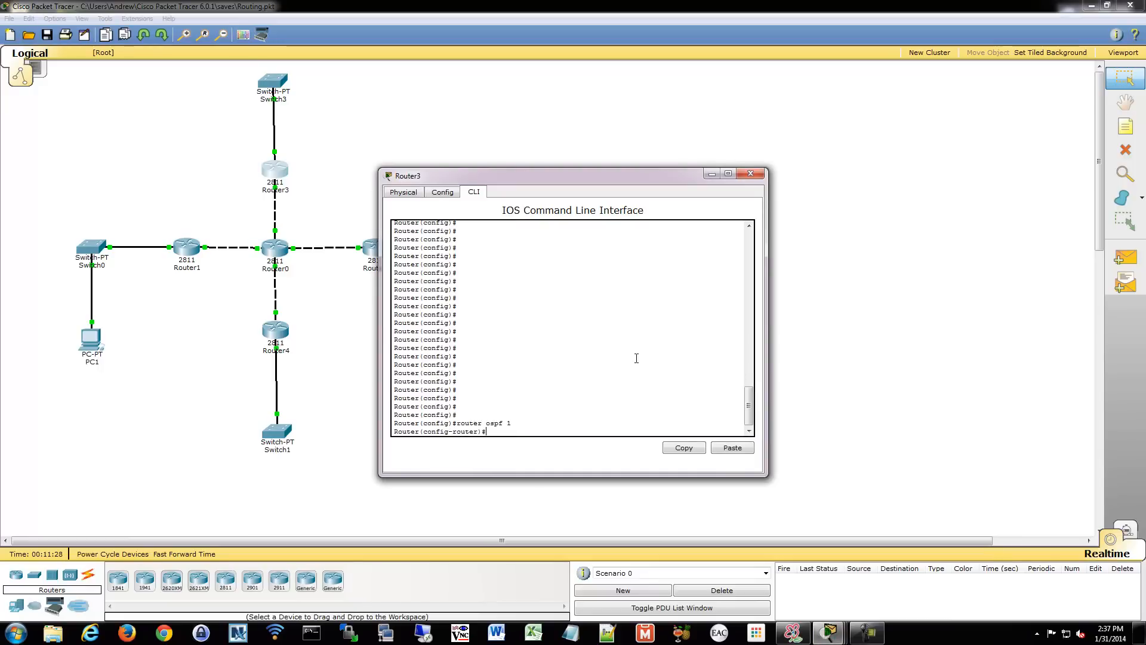
type("network 1")
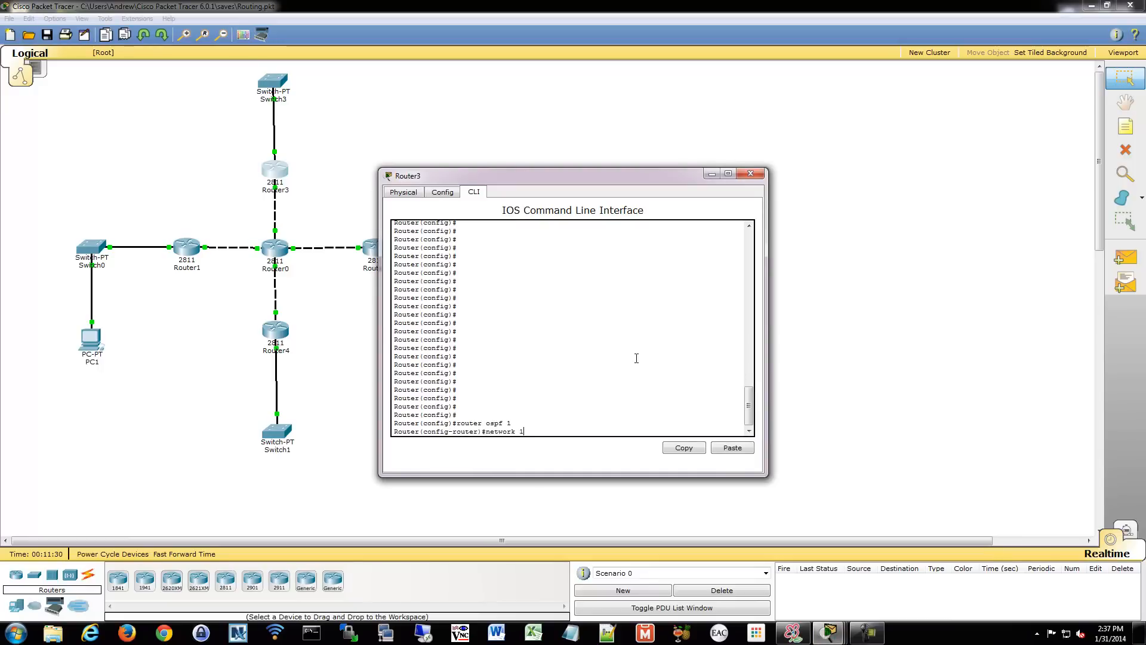
type("92.168.1.0 0.0.0.255 area 0")
type("n")
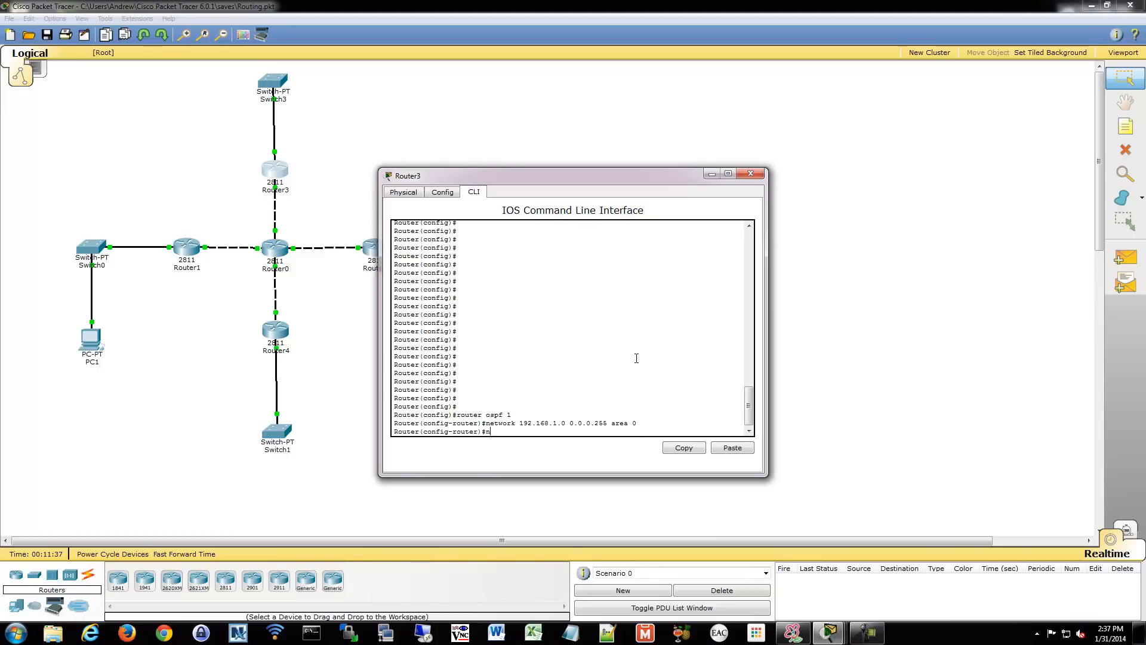
type("etwork 10.0.0.0")
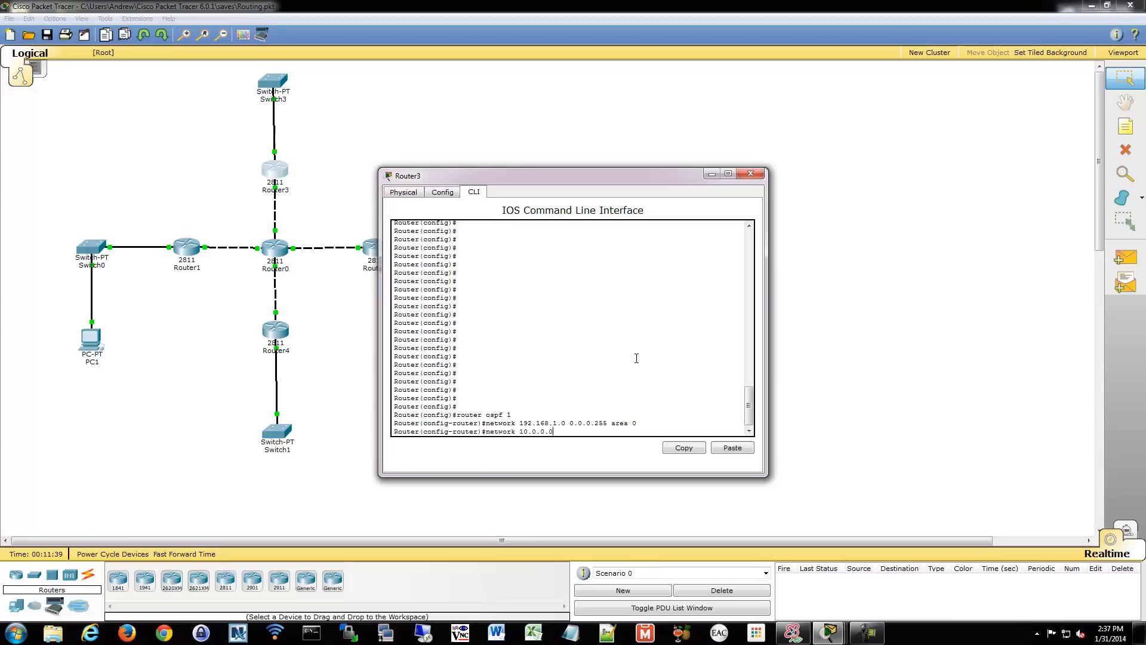
type("0.0.0")
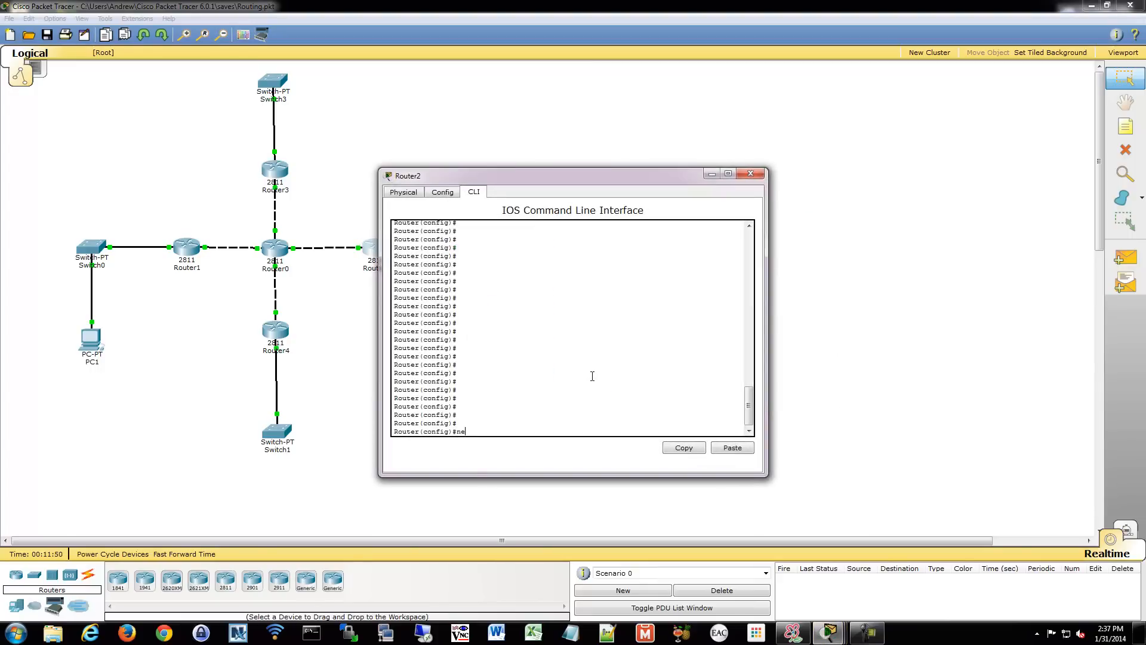
On Router2 start OSPF 1 advertising 192.168.2.0 0.0.0.255 in area 0 and begin a 10.0.0 network.
type("router ospf 1")
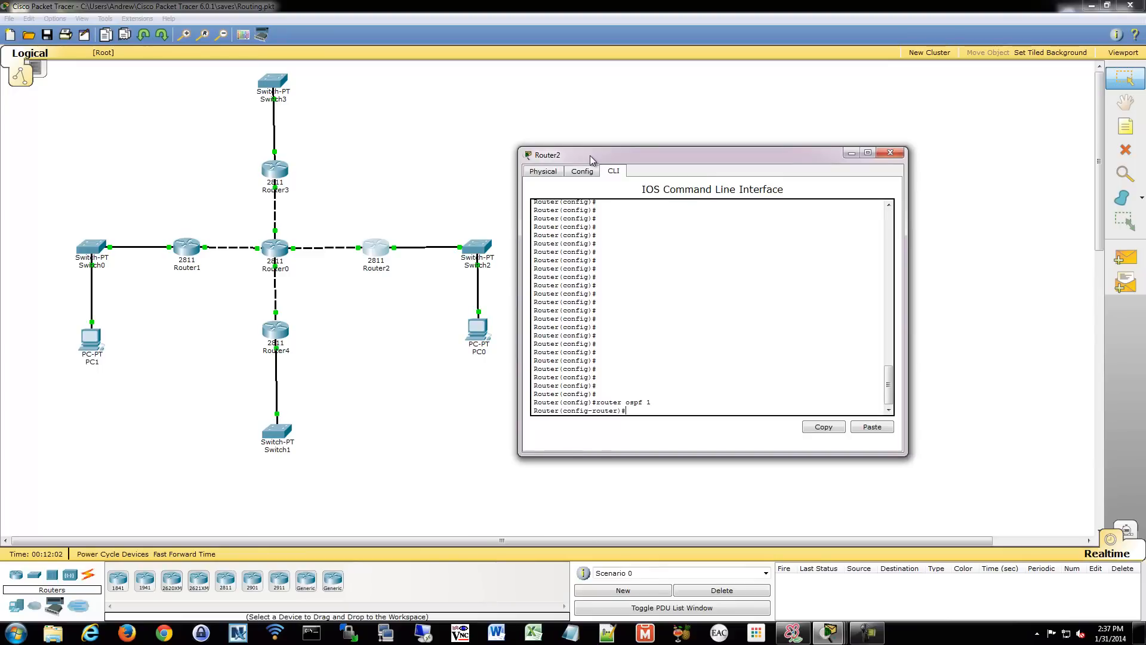
type("network 192")
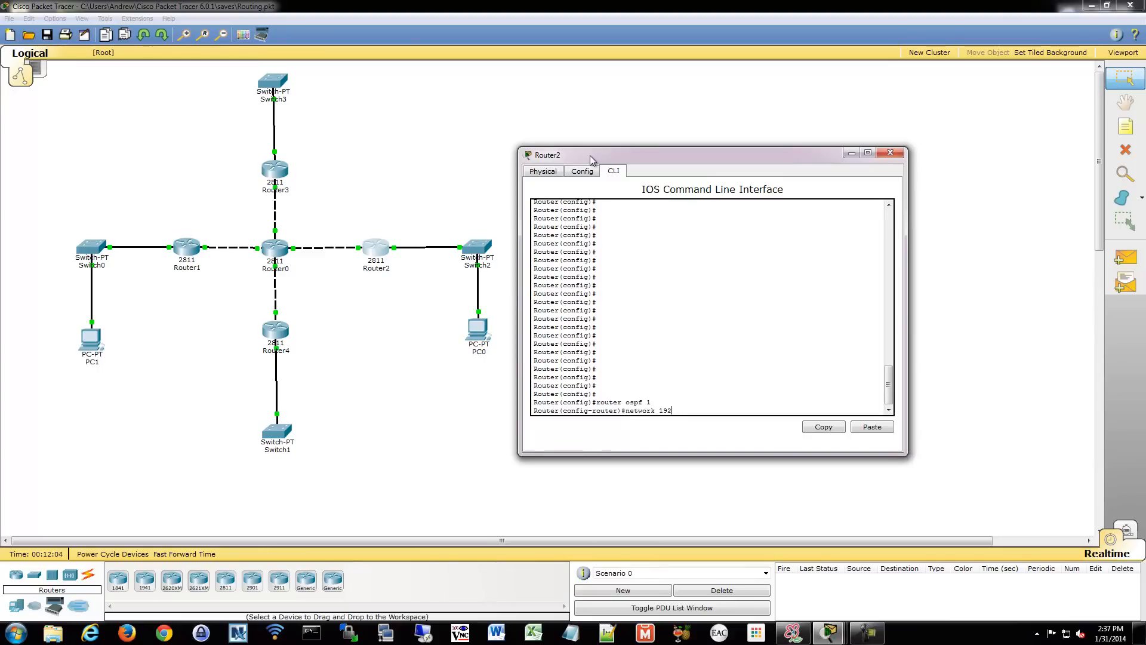
type(".168.2.0 0")
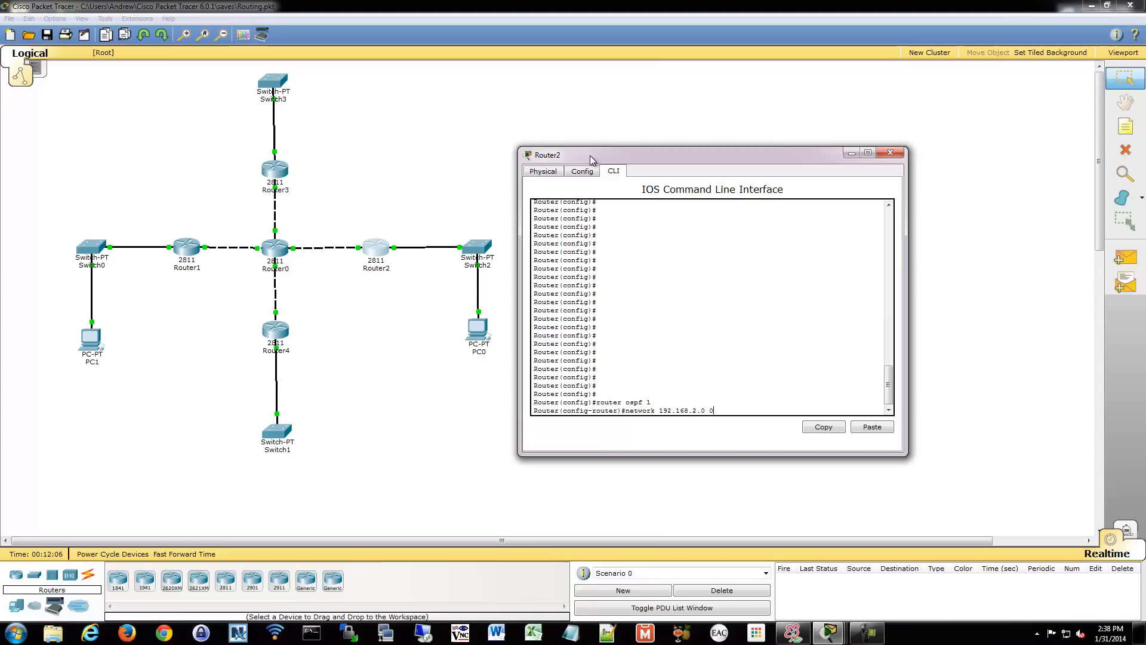
type(".0.0.255 area 0")
type("network")
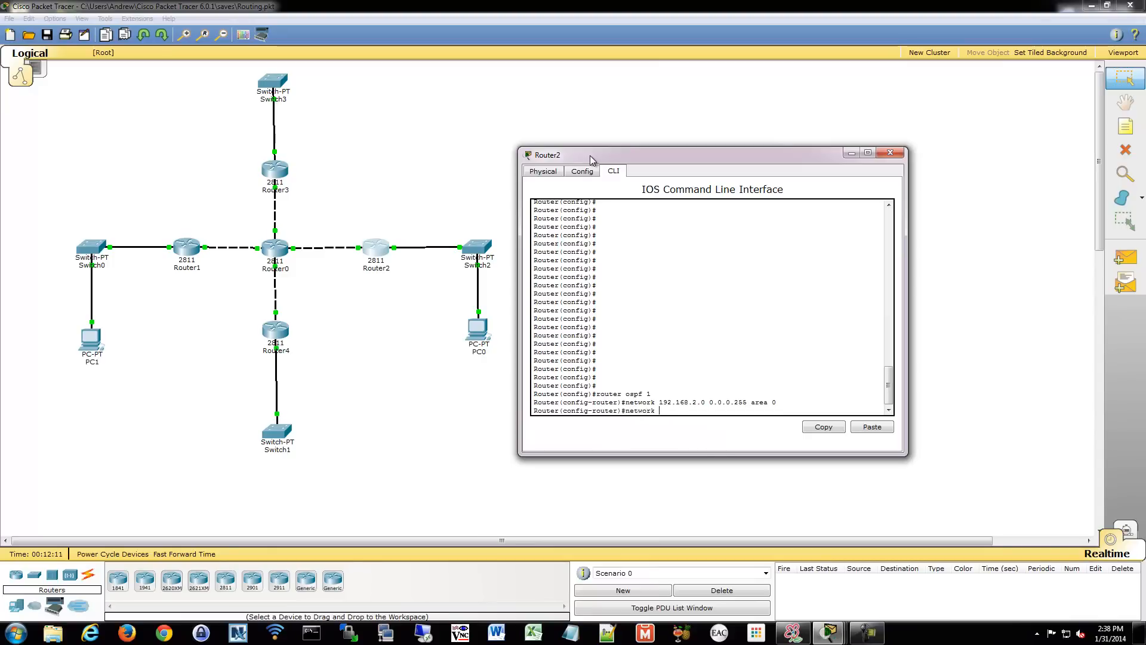
type("10.0.0.")
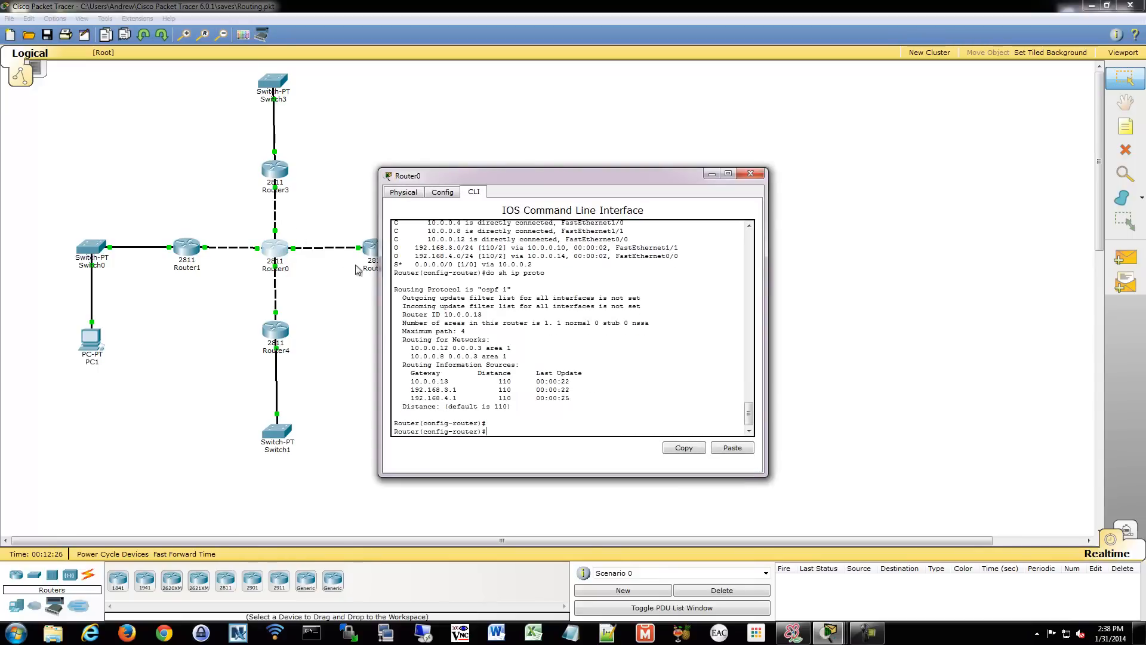
Add Router0's 10.0.0.0/30 and 10.0.0.4/30 links to area 0, then show its routing table.
left_click_drag(410, 175, 500, 176)
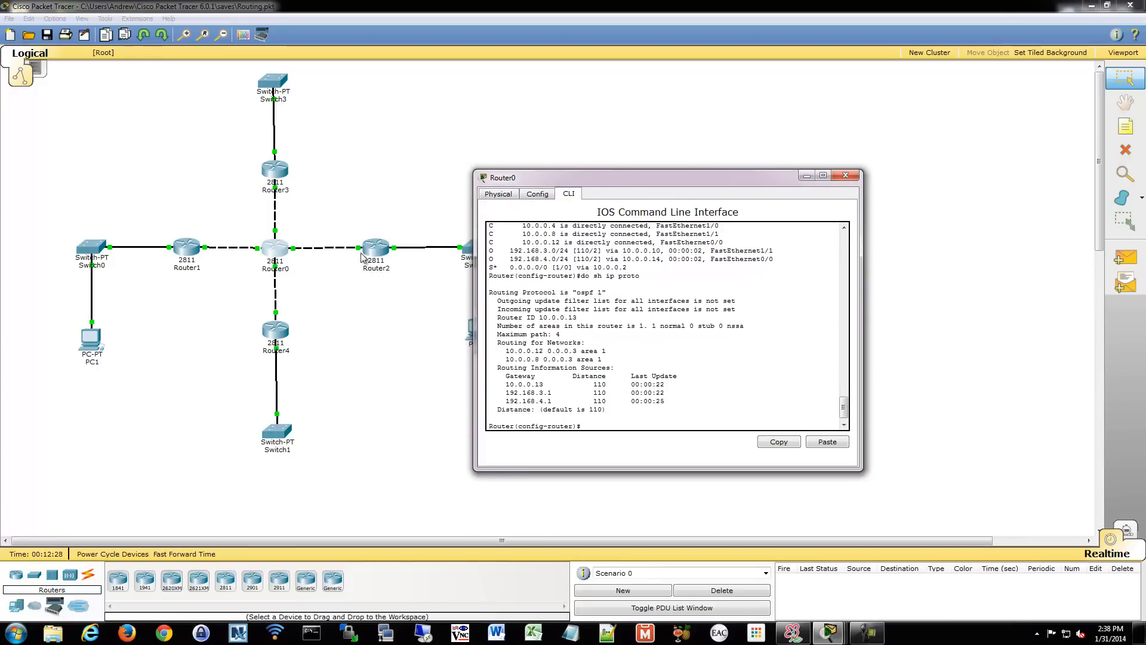
mouse_move(675, 325)
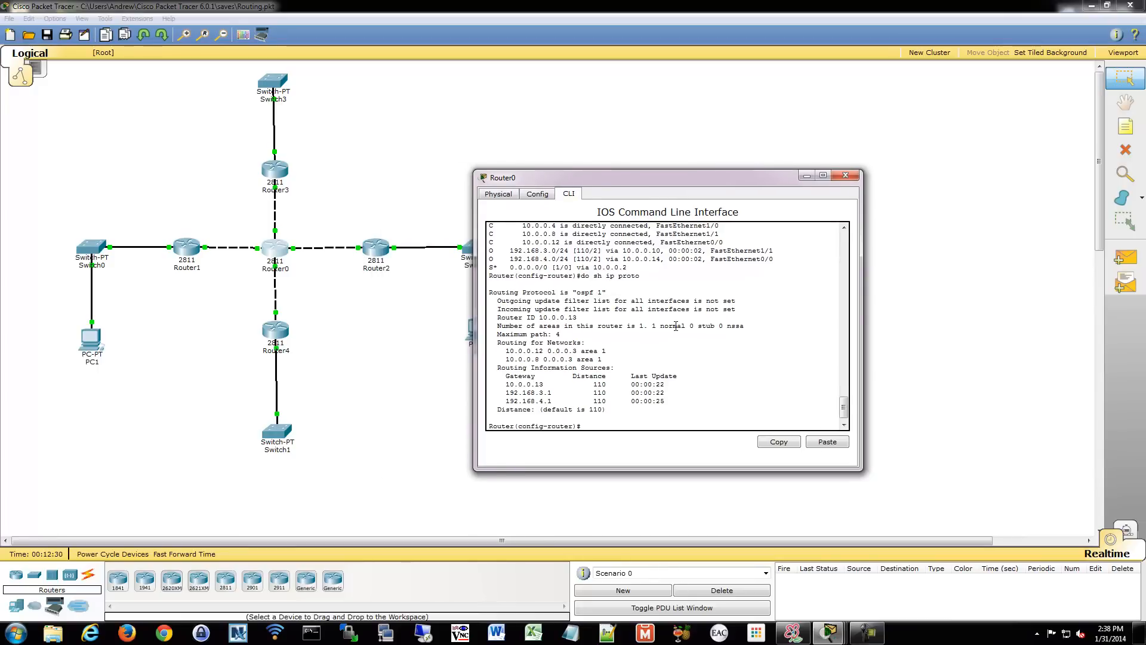
key("enter")
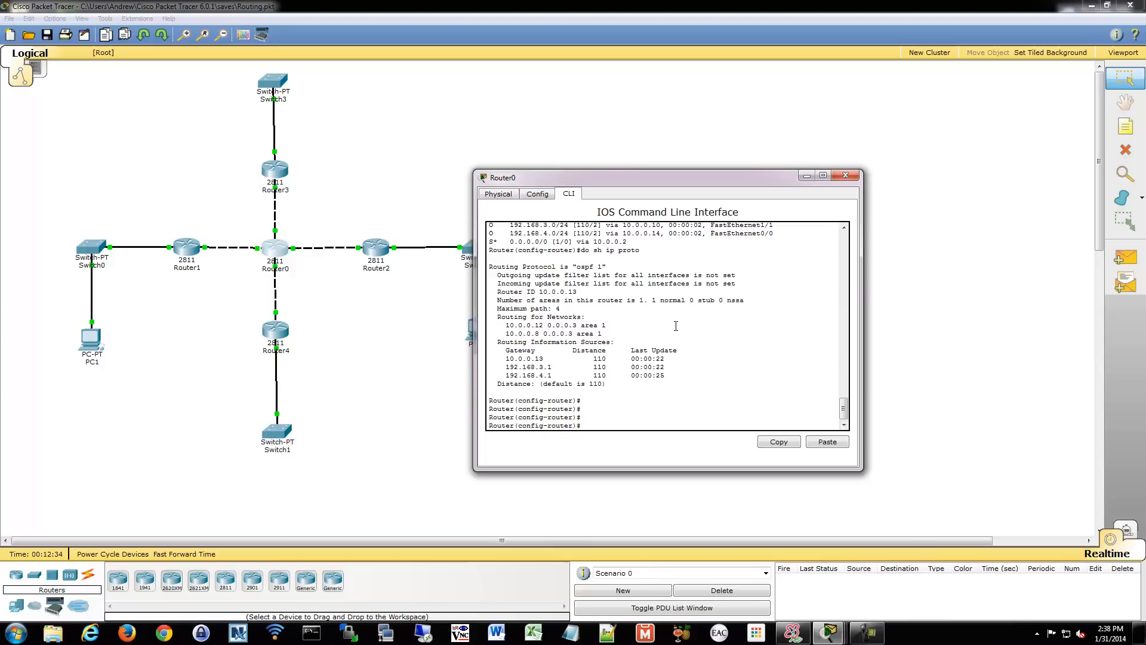
type("network")
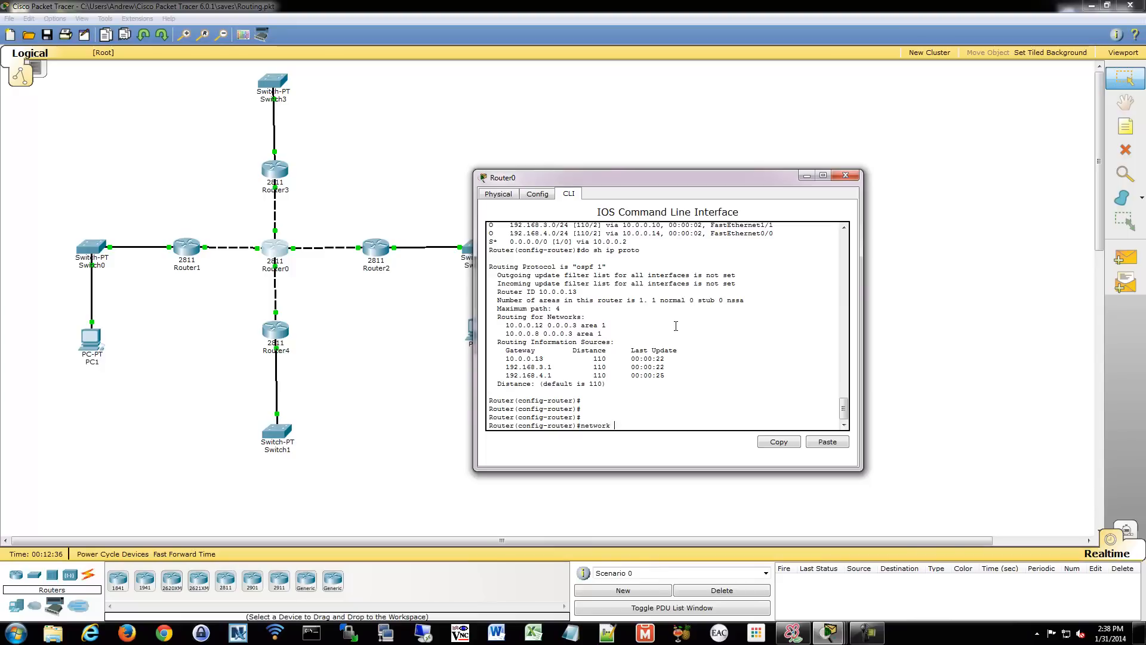
type("10.0.0.0 0.0.0.3 area 0")
type("net")
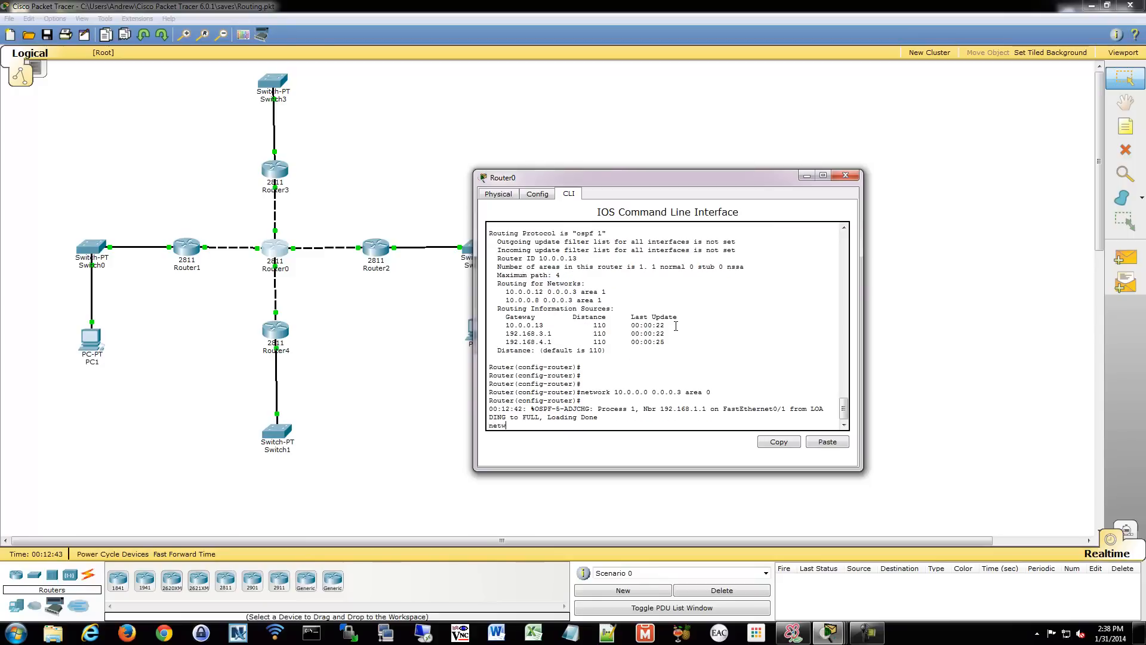
type("work 10.0.0.4 0.0.0.3 area 0")
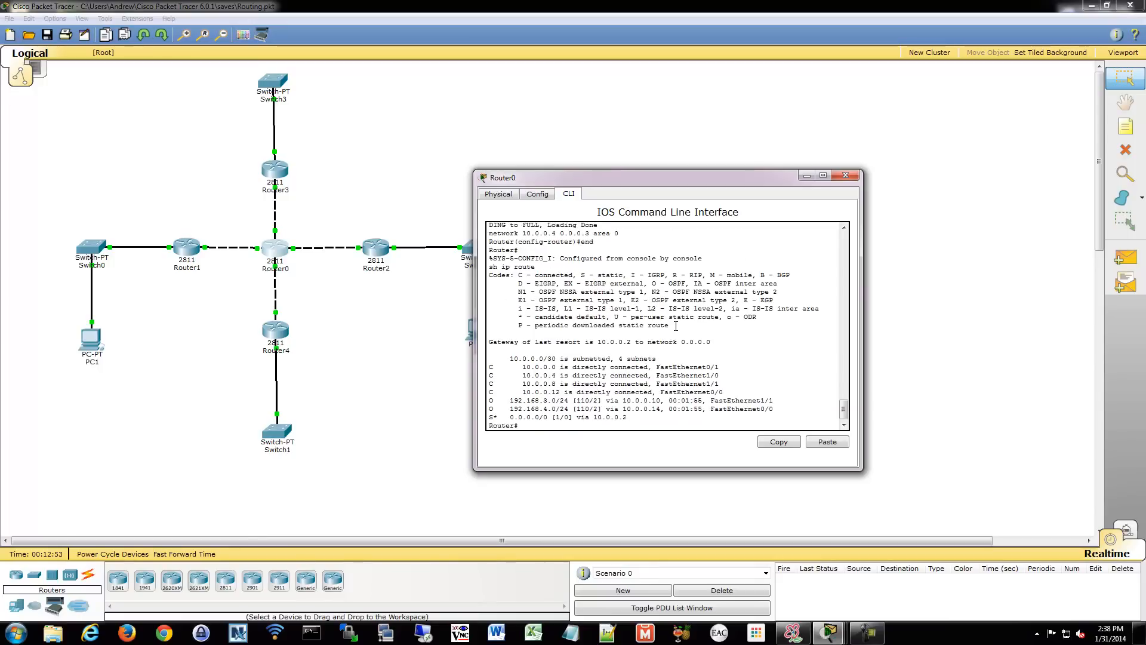
type("sh ip route")
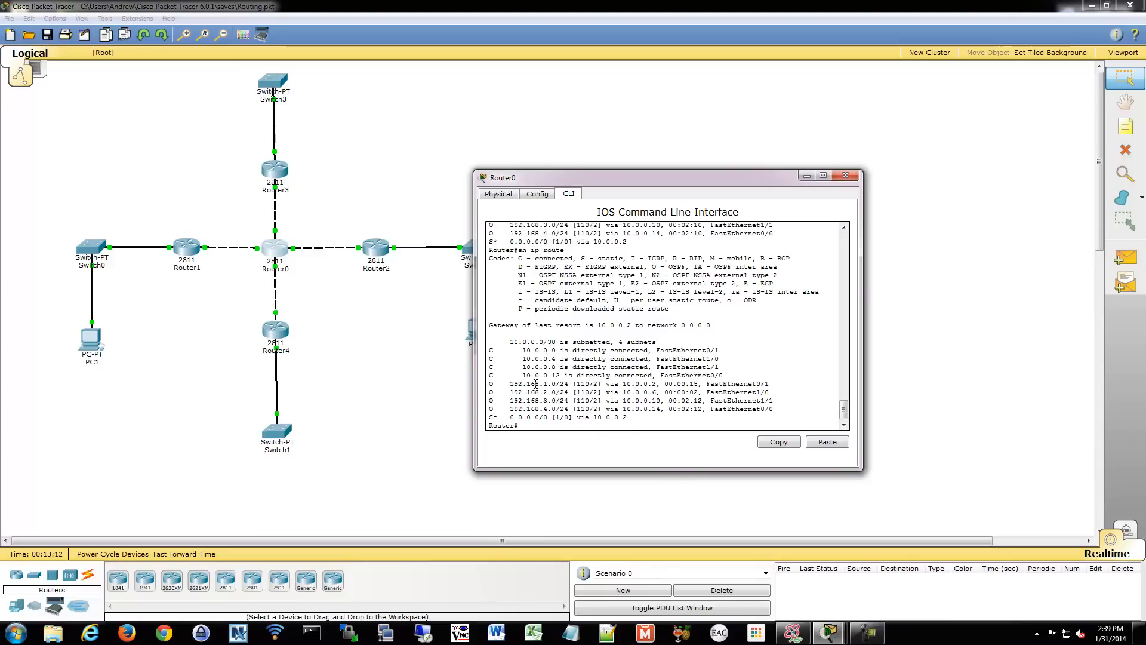
mouse_move(308, 123)
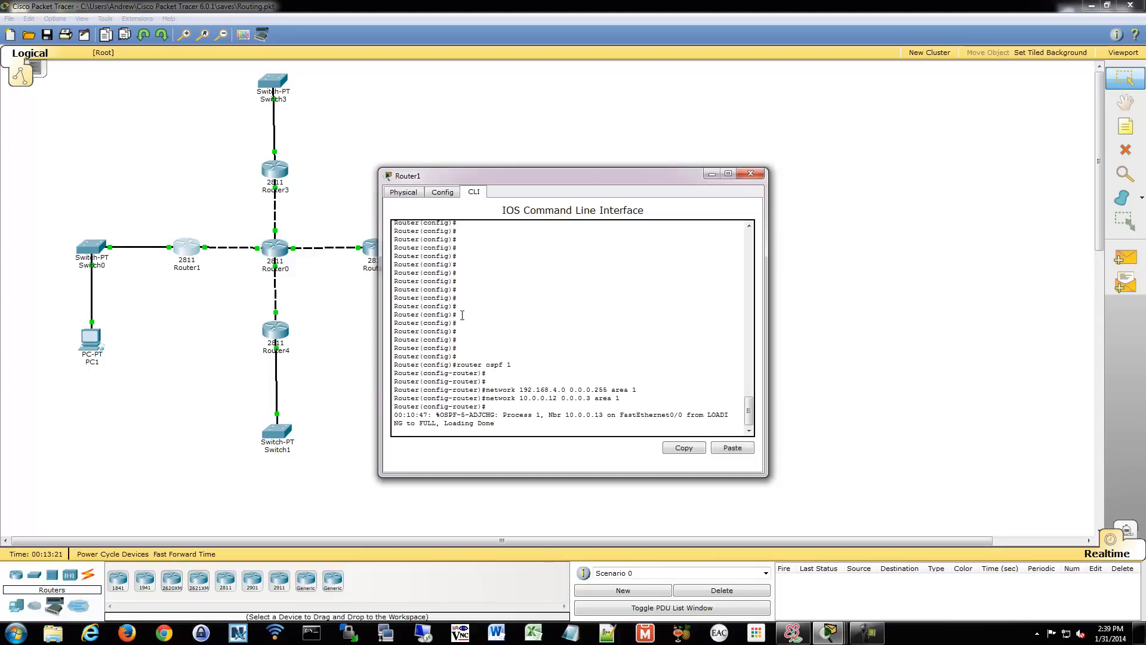
Show Router1's routing table and highlight the inter-area routes to 192.168.1.0 and 192.168.2.0.
type("end")
type("sh ip route")
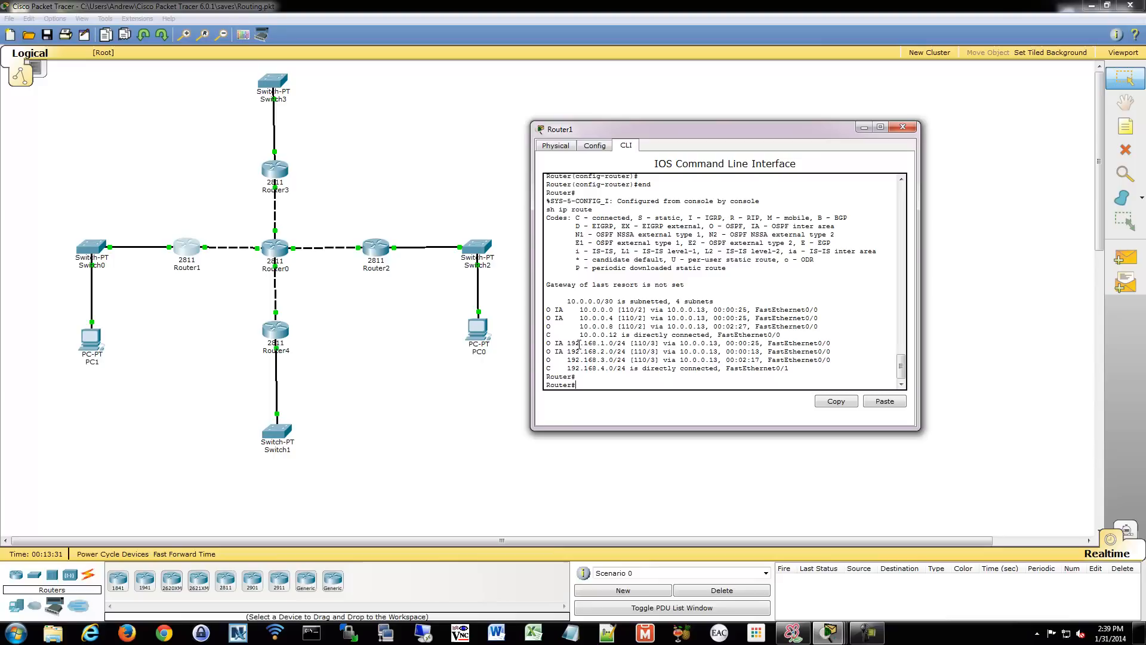
mouse_move(486, 280)
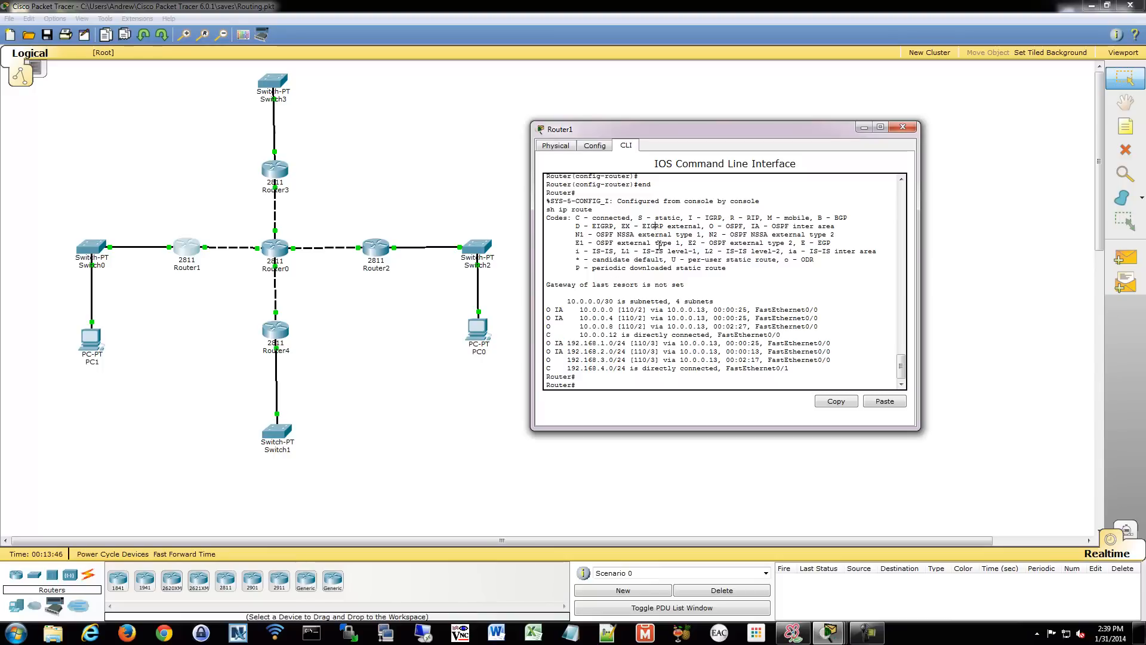
mouse_move(744, 225)
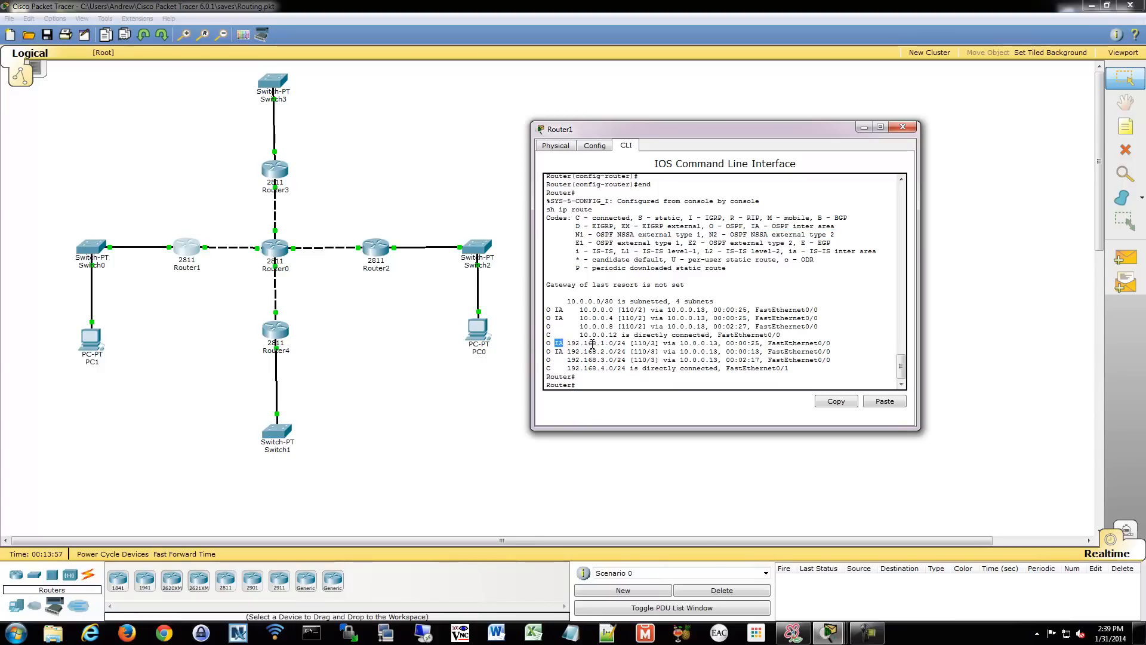
left_click_drag(571, 342, 837, 351)
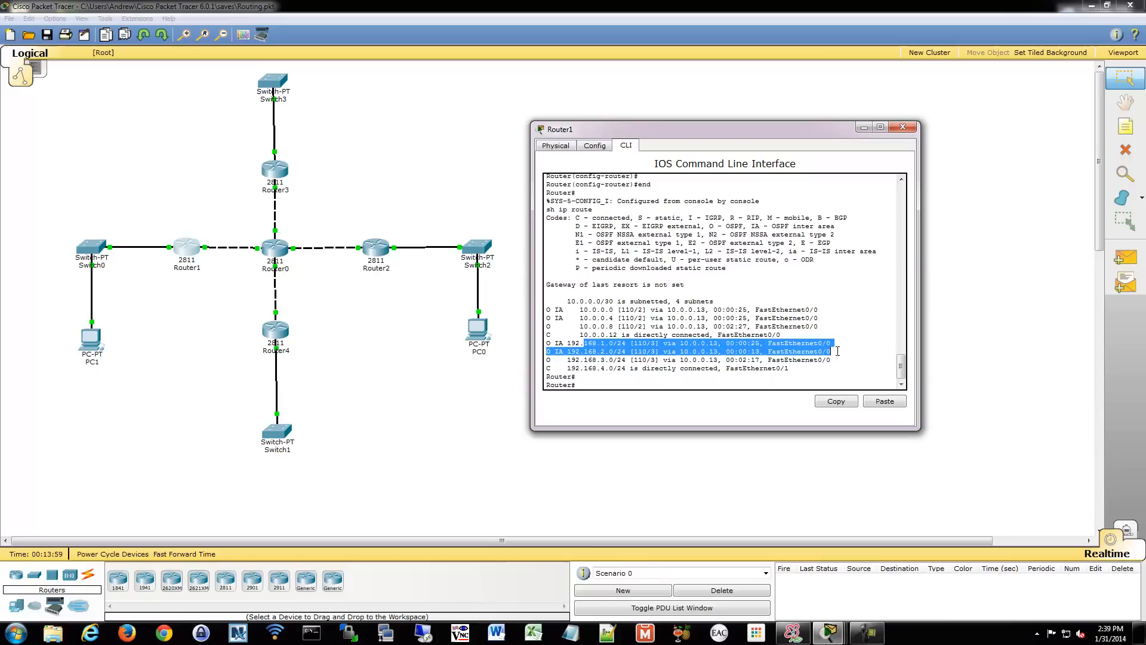
left_click(904, 126)
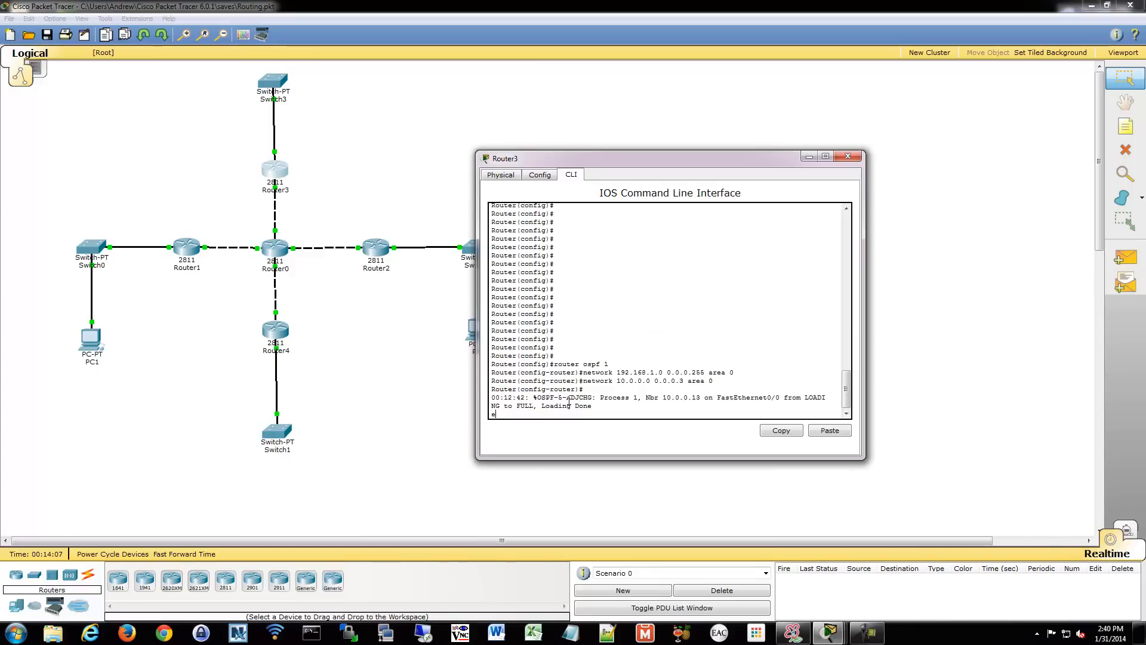
Show Router3's routing table listing inter-area routes to 192.168.3.0 and 192.168.4.0.
type("sh ip route")
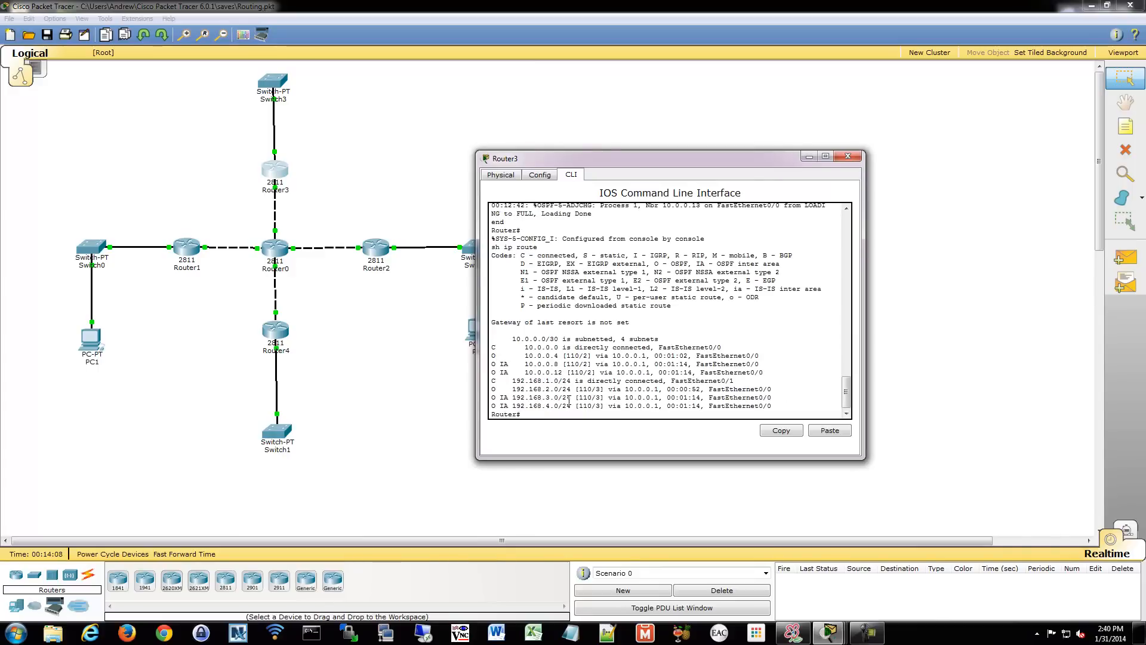
left_click(848, 156)
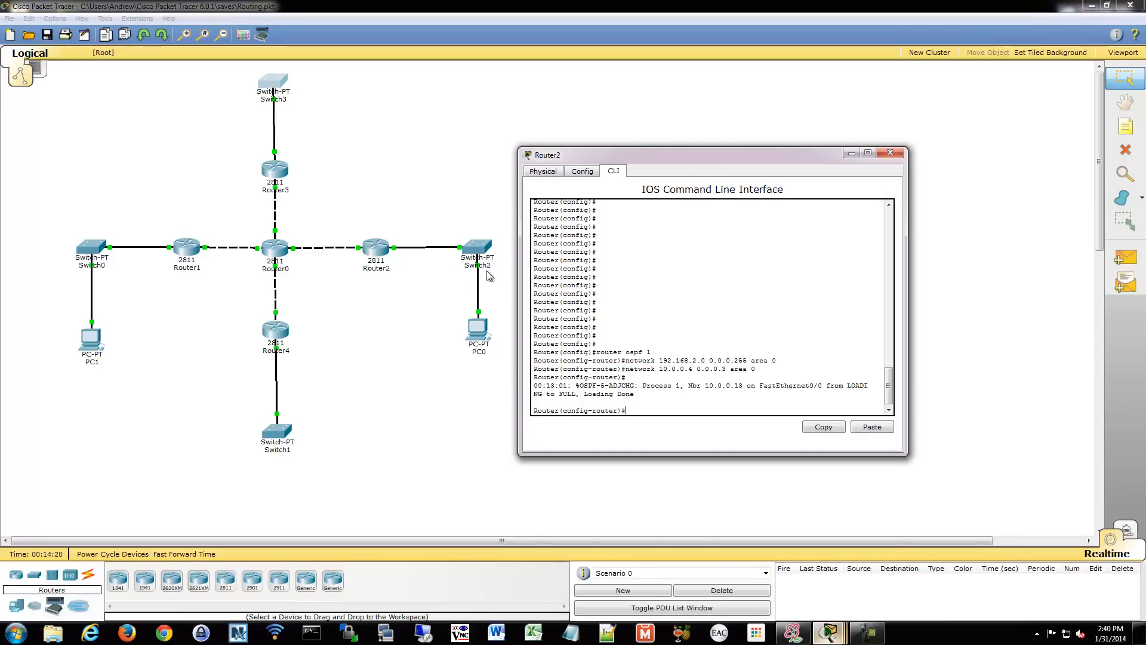
mouse_move(274, 517)
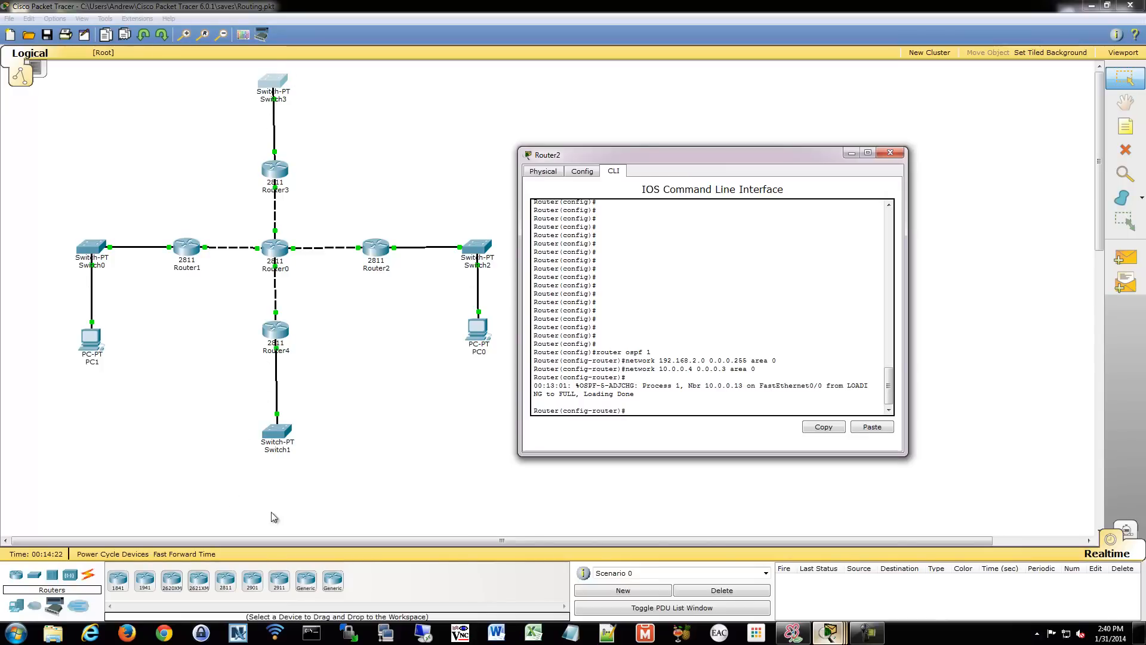
mouse_move(292, 346)
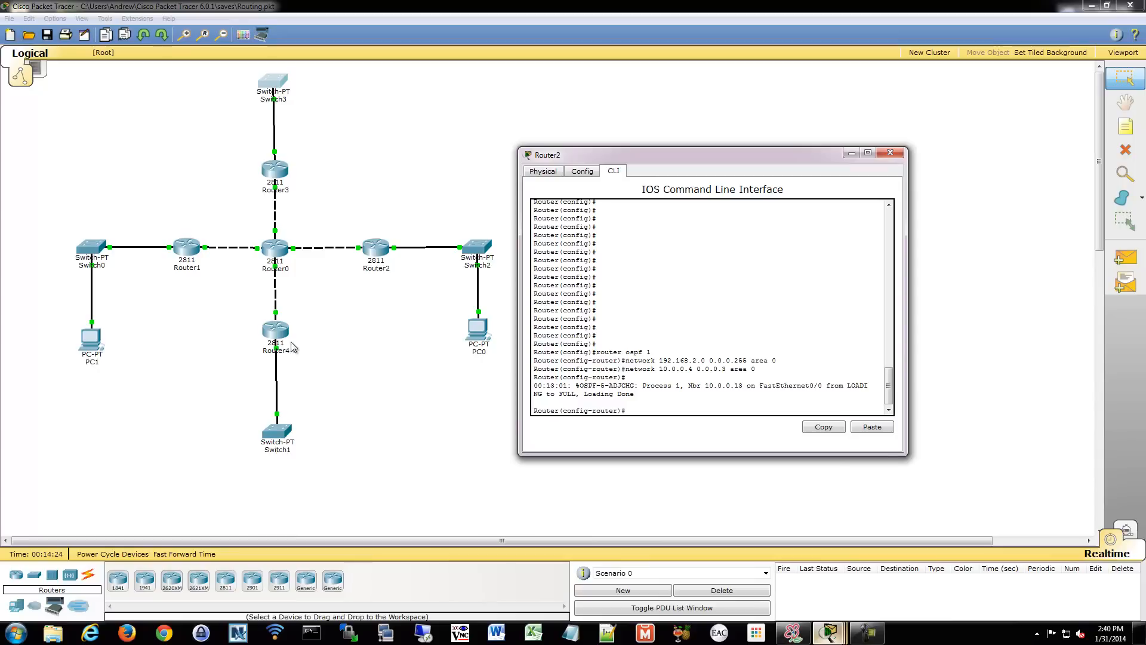
mouse_move(476, 320)
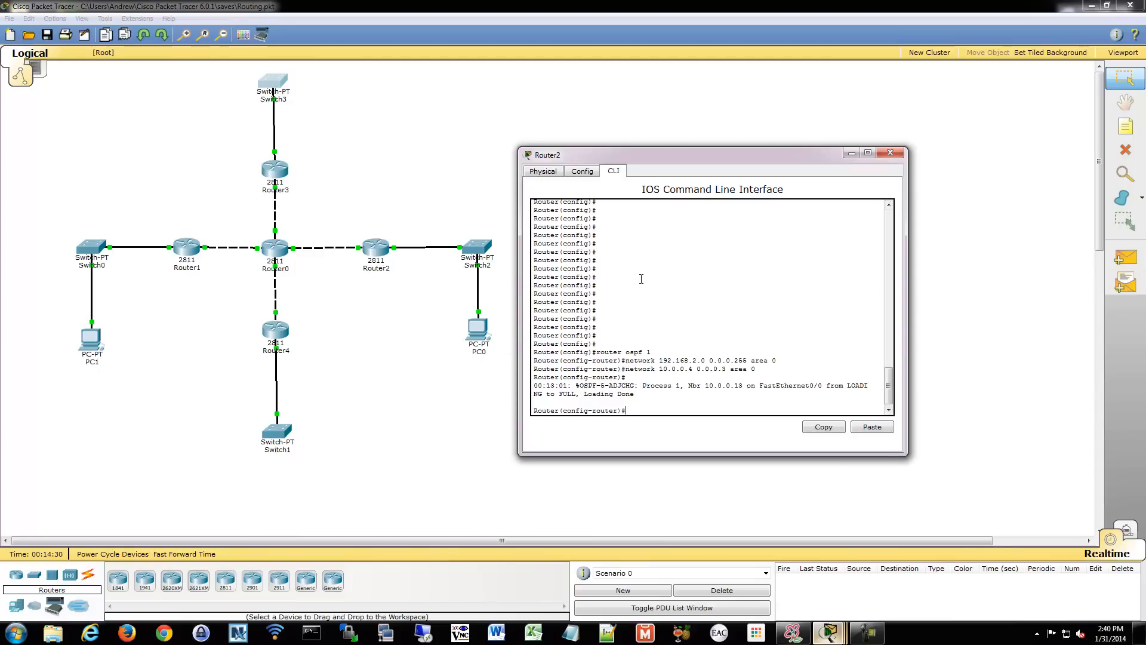
mouse_move(626, 295)
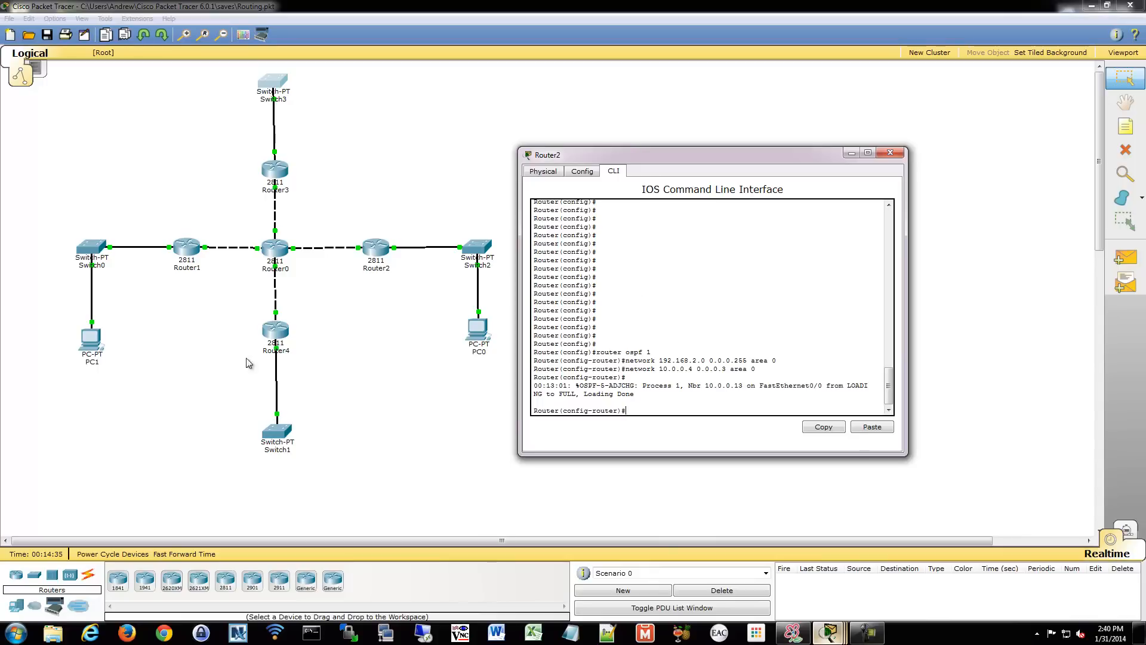
mouse_move(318, 326)
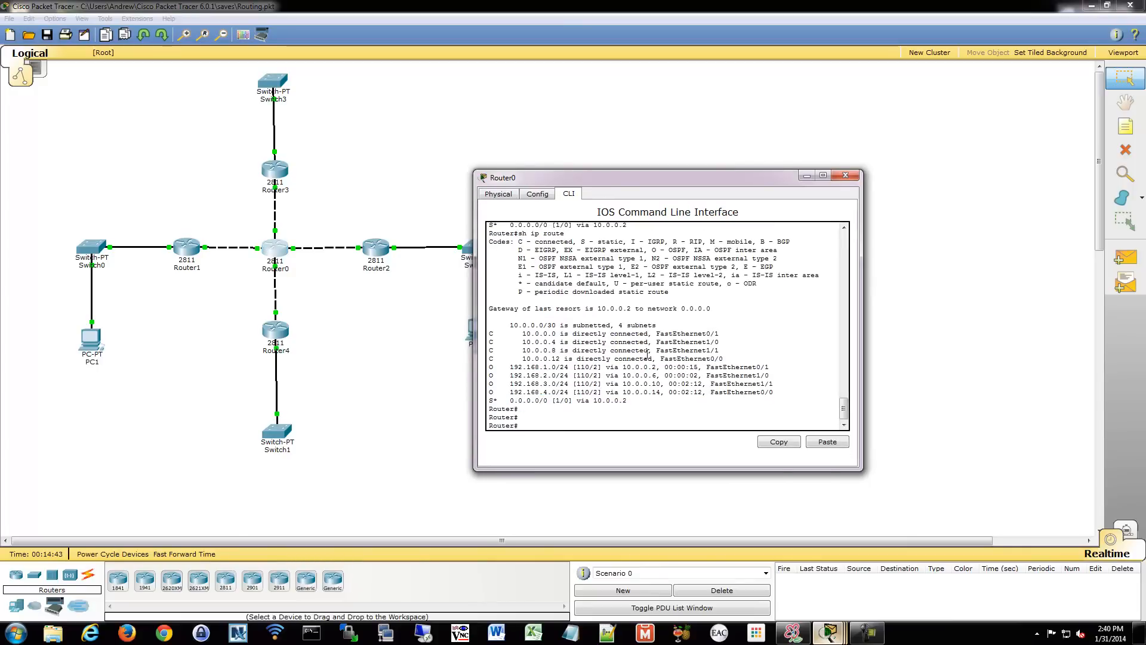
mouse_move(300, 244)
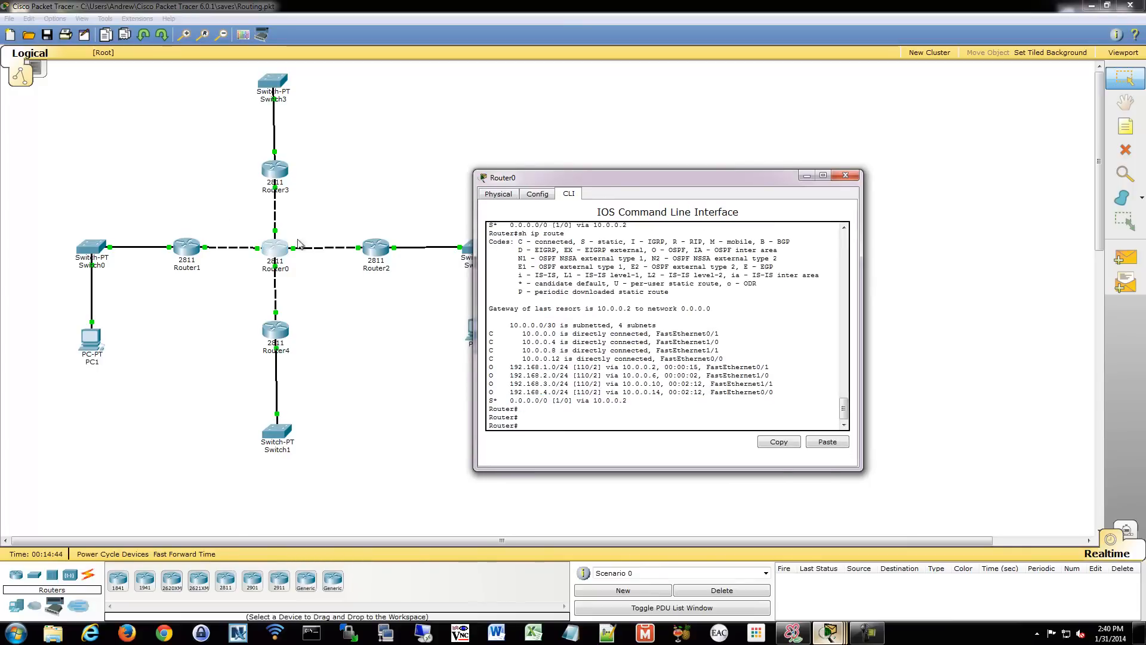
mouse_move(359, 357)
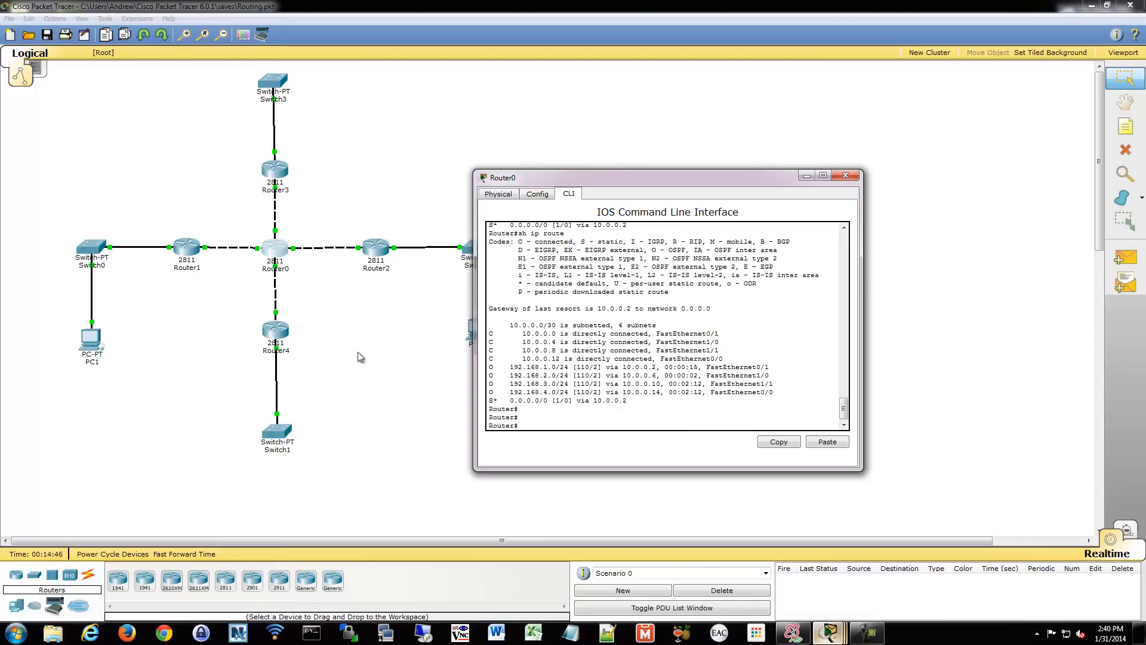
Show Router0's 'sh ip proto' summary listing its four networks across areas 0 and 1.
type("sh ip proto")
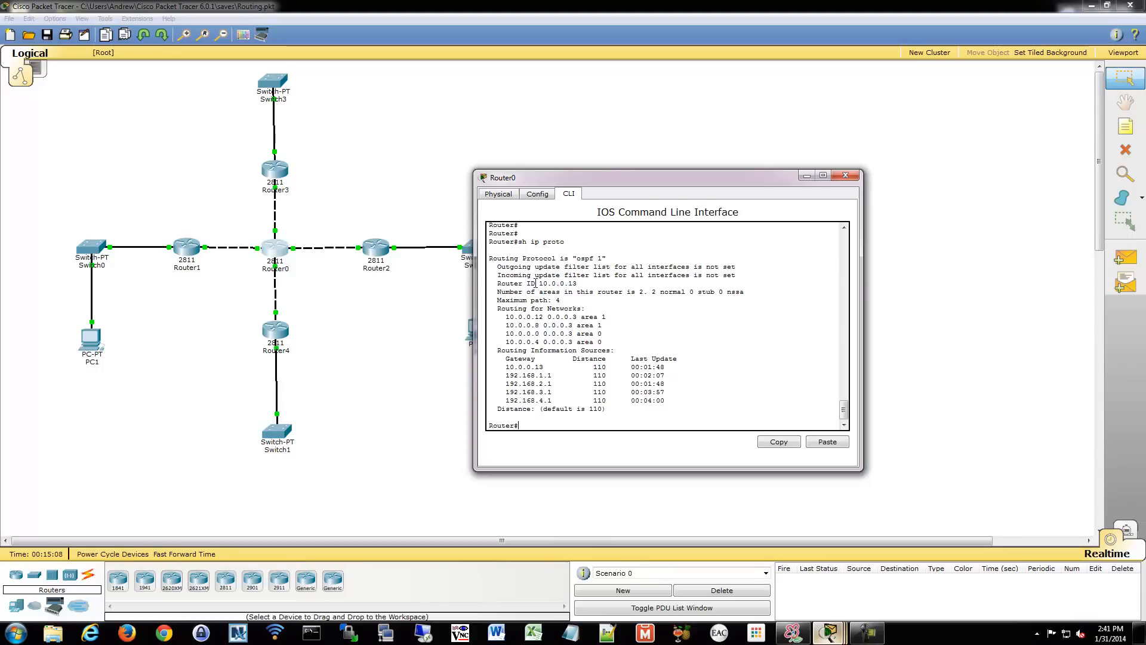
mouse_move(338, 259)
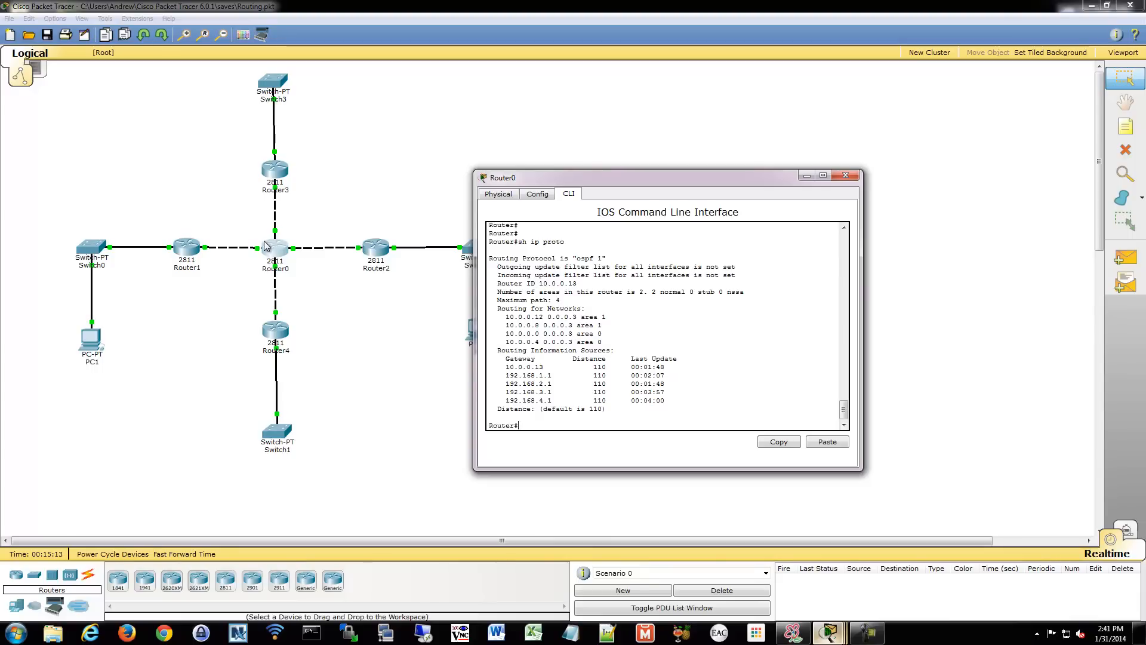
mouse_move(282, 287)
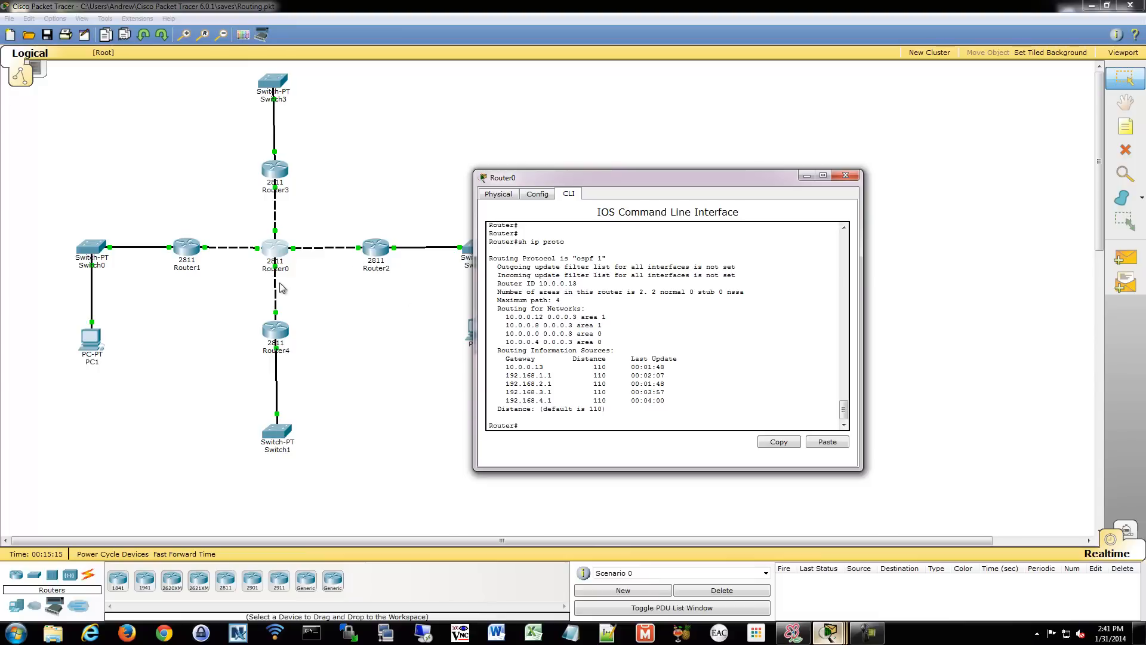
mouse_move(611, 218)
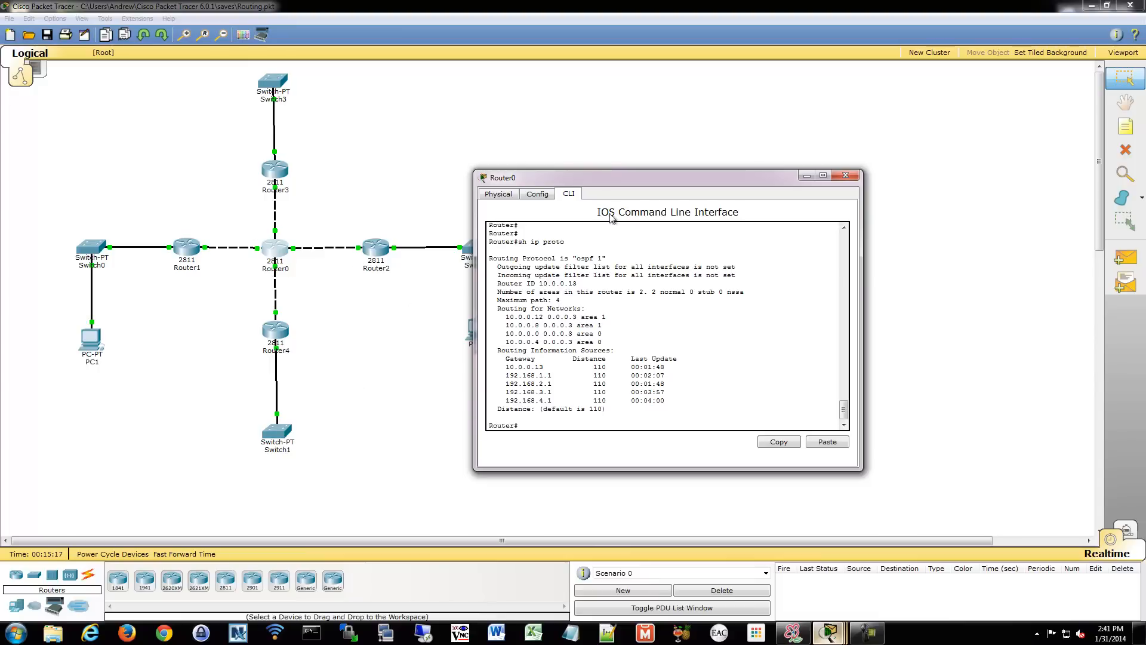